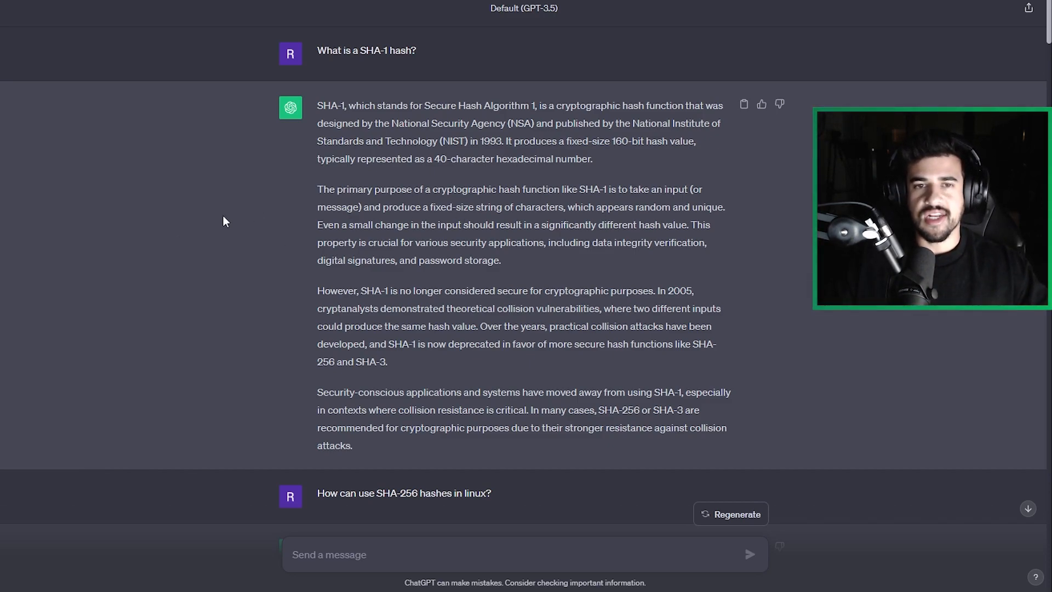
{"action": "mouse_move", "coordinate": [197, 228]}
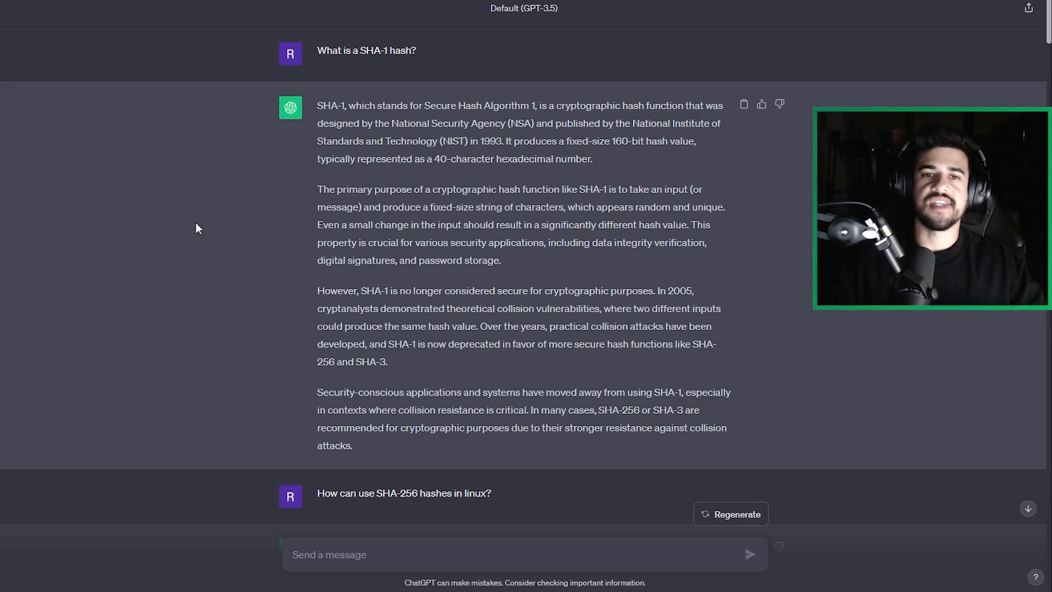
{"action": "mouse_move", "coordinate": [136, 114]}
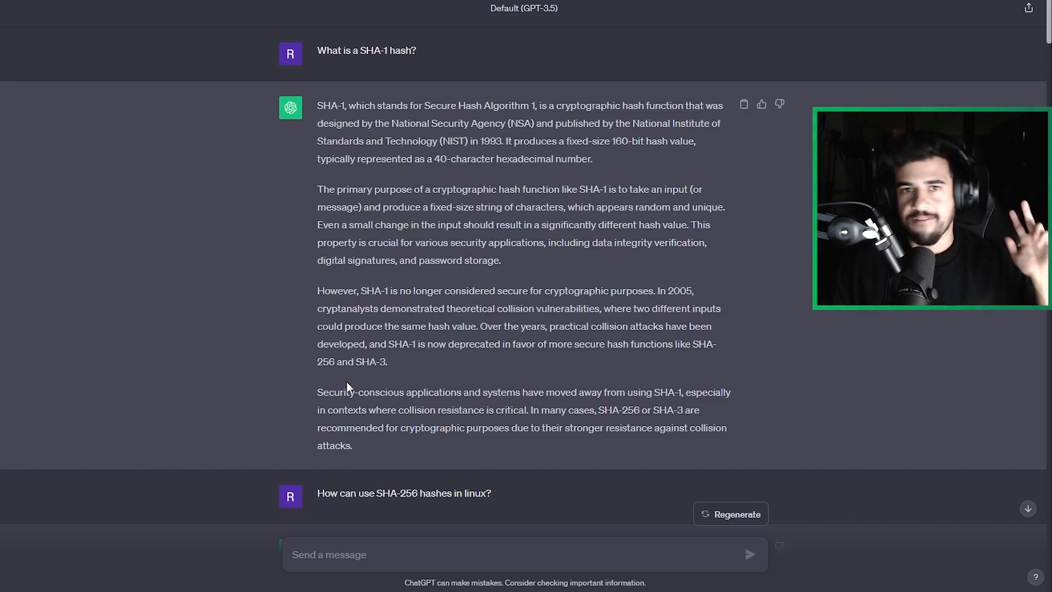
{"action": "mouse_move", "coordinate": [347, 467]}
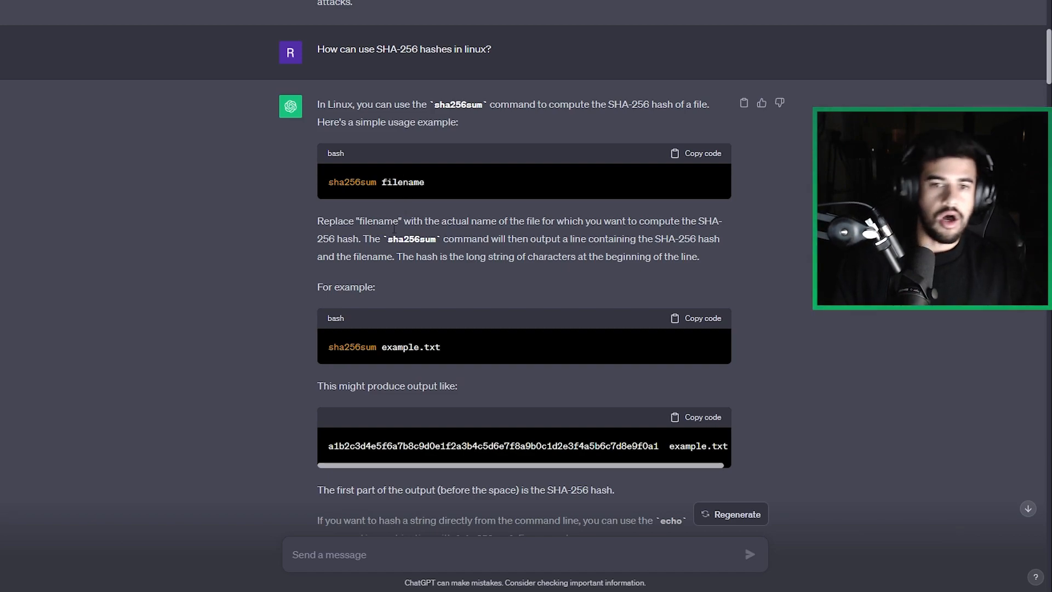
- Scroll past the SHA-256 answer to the 'What is an SQL DBA?' question and reply
{"action": "scroll", "scroll_direction": "down", "scroll_amount": 3}
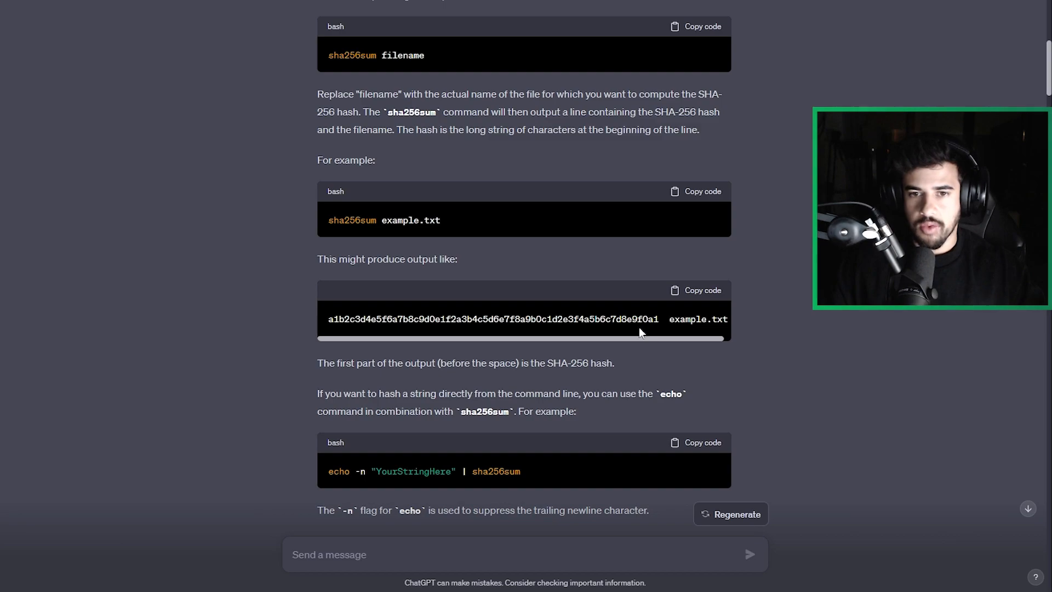
{"action": "scroll", "scroll_direction": "down", "scroll_amount": 3}
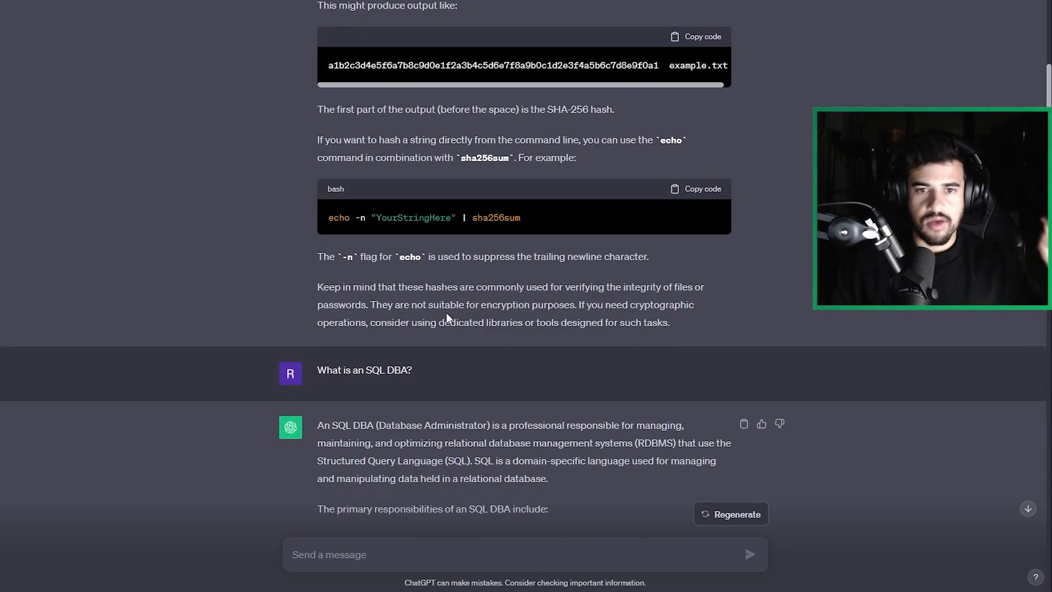
{"action": "mouse_move", "coordinate": [450, 277]}
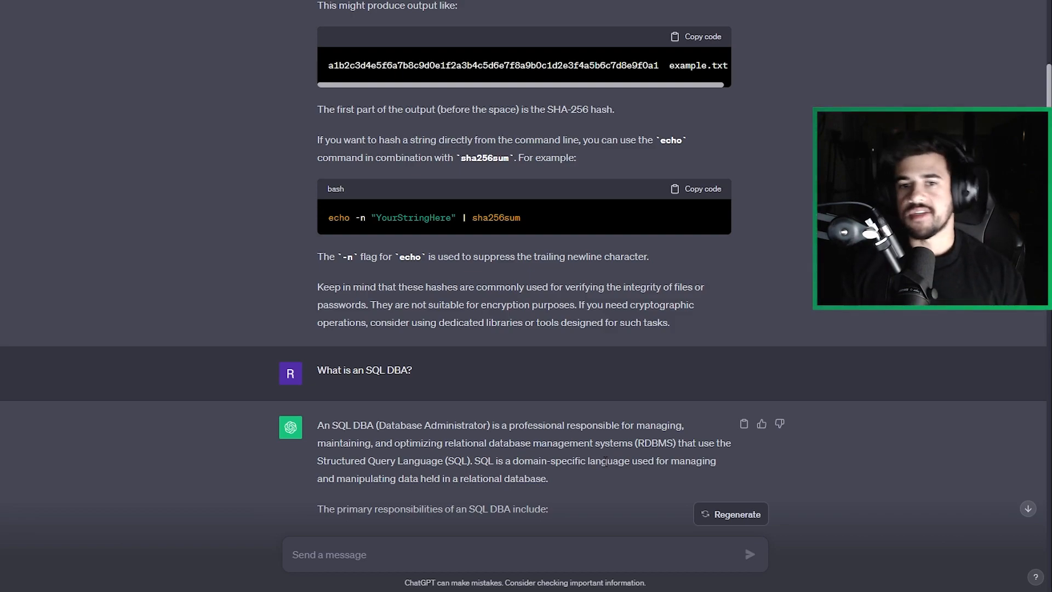
- Scroll through the SQL DBA responsibilities to the 'nginx conf file that enables webdav' prompt
{"action": "scroll", "scroll_direction": "down", "scroll_amount": 3}
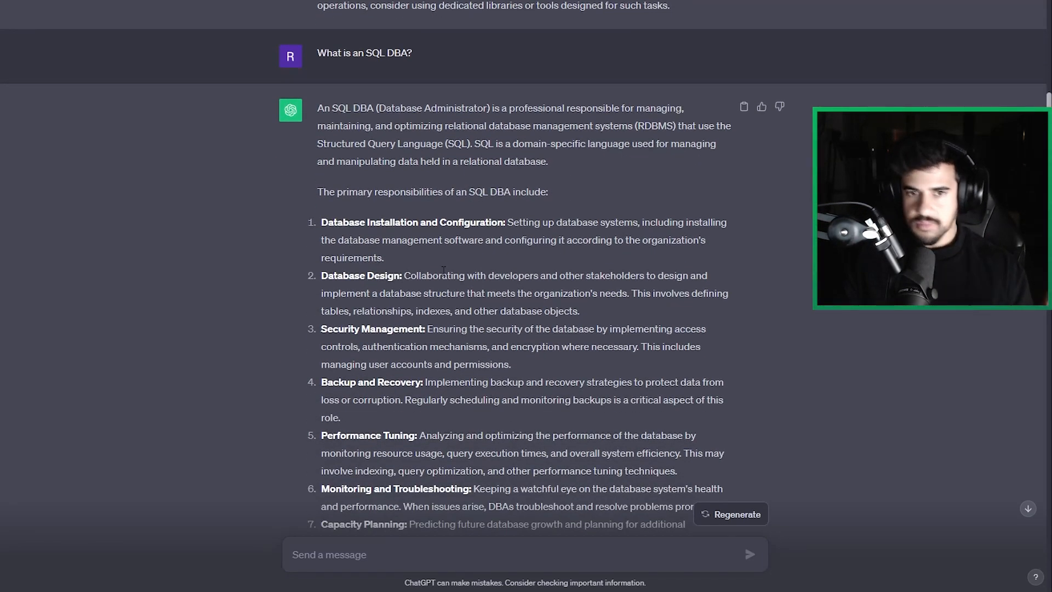
{"action": "scroll", "scroll_direction": "down", "scroll_amount": 3}
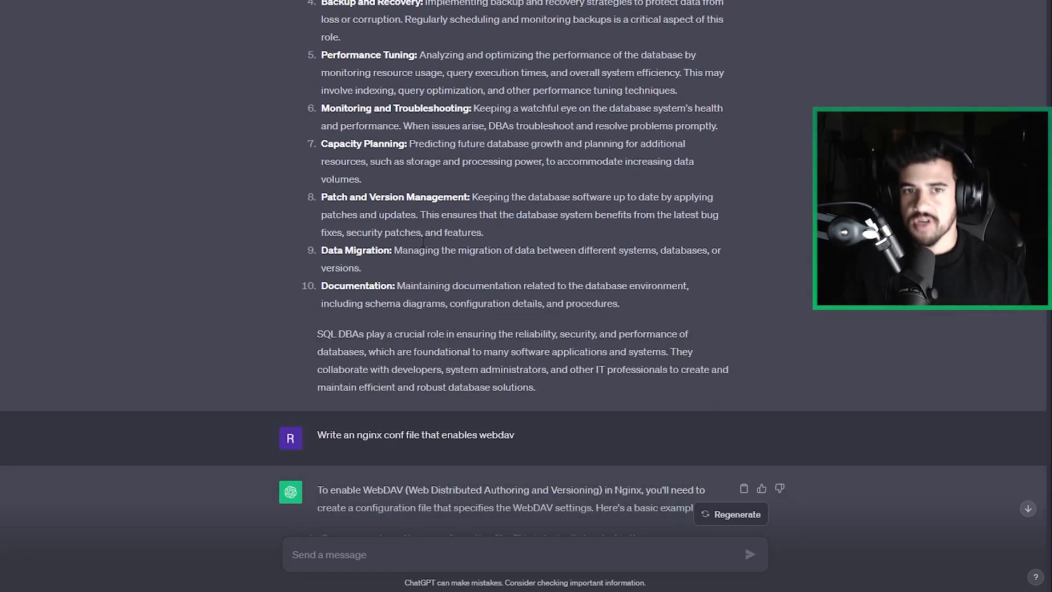
{"action": "scroll", "scroll_direction": "down", "scroll_amount": 3}
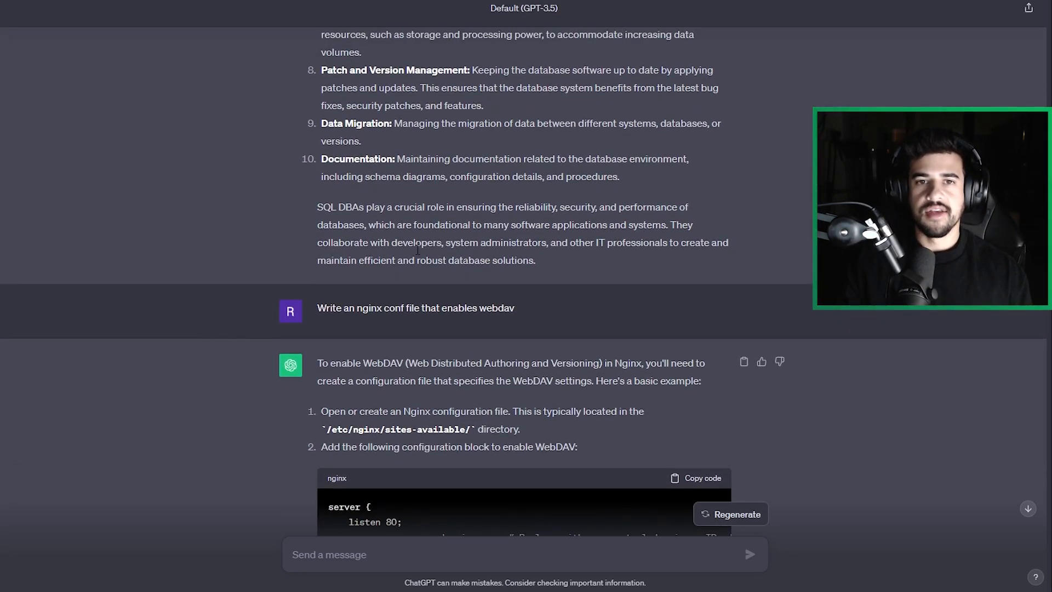
{"action": "scroll", "scroll_direction": "up", "scroll_amount": 3}
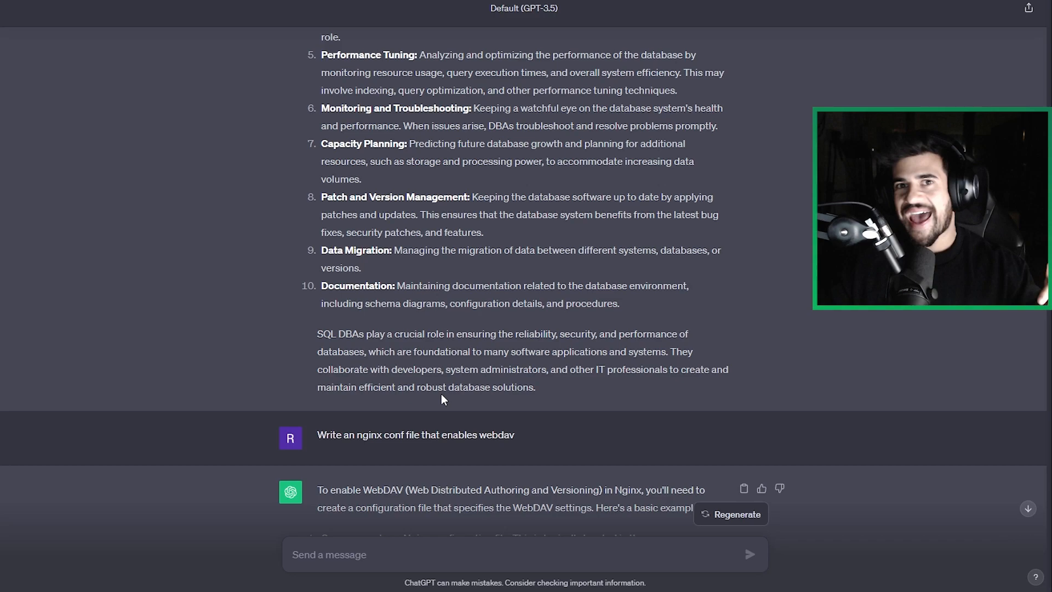
- Scroll through the nginx WebDAV config to the 'Rewrite the conf file to not require authentication' prompt
{"action": "scroll", "scroll_direction": "down", "scroll_amount": 3}
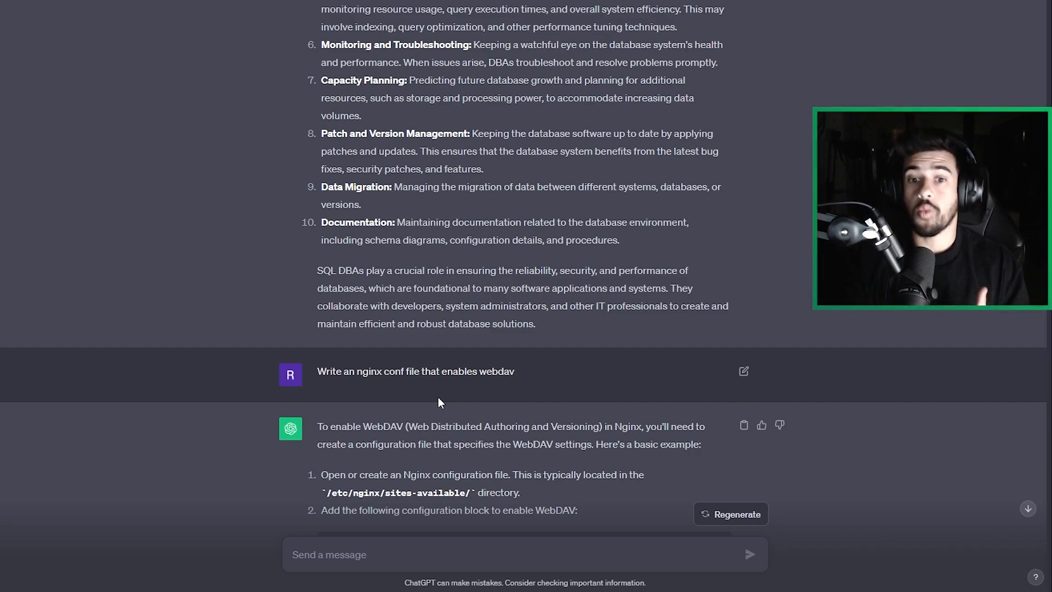
{"action": "mouse_move", "coordinate": [448, 418]}
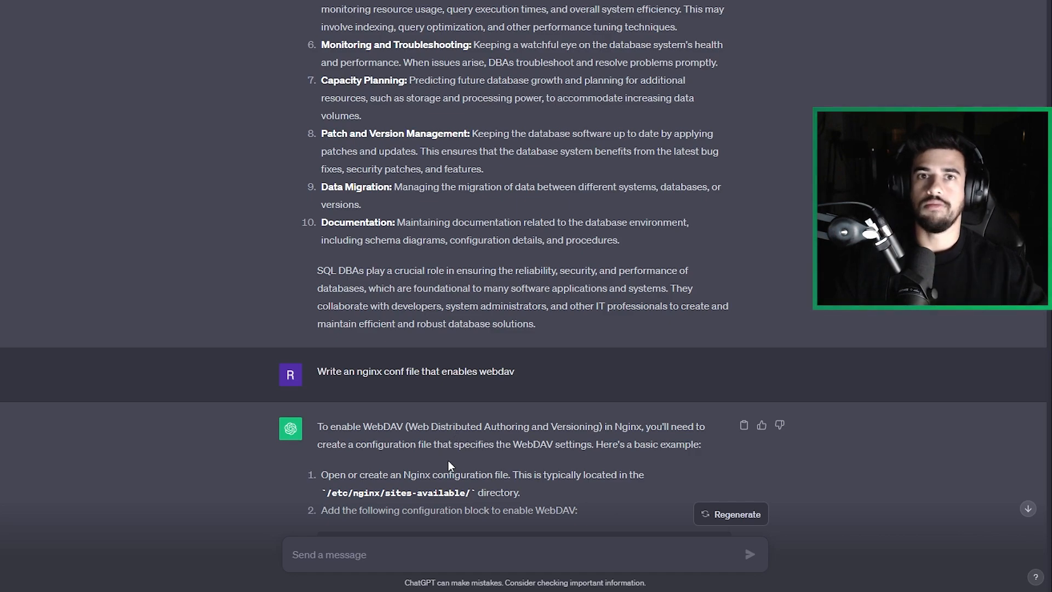
{"action": "scroll", "scroll_direction": "down", "scroll_amount": 3}
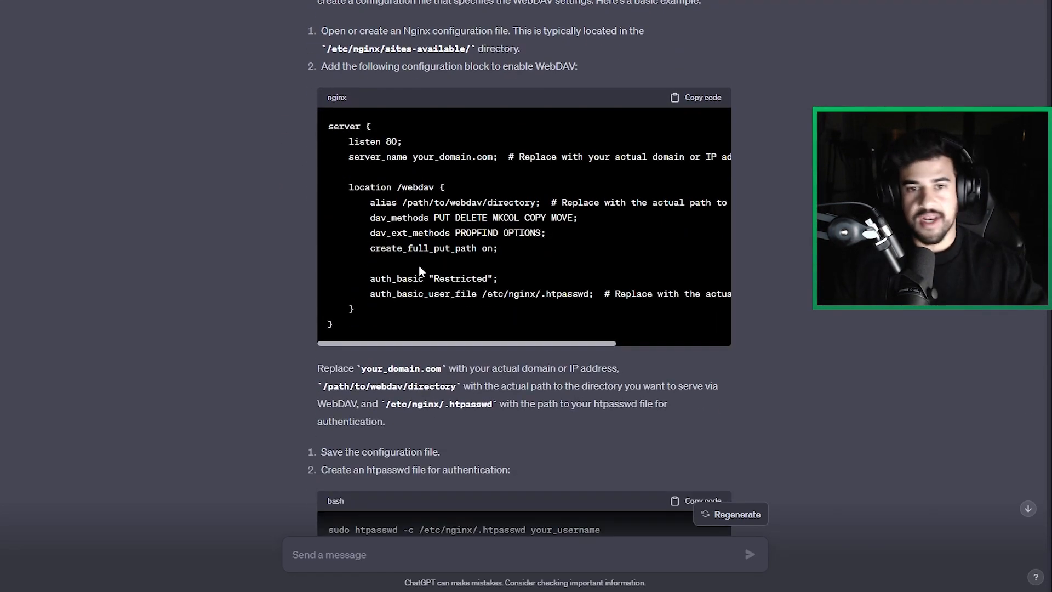
{"action": "mouse_move", "coordinate": [420, 316]}
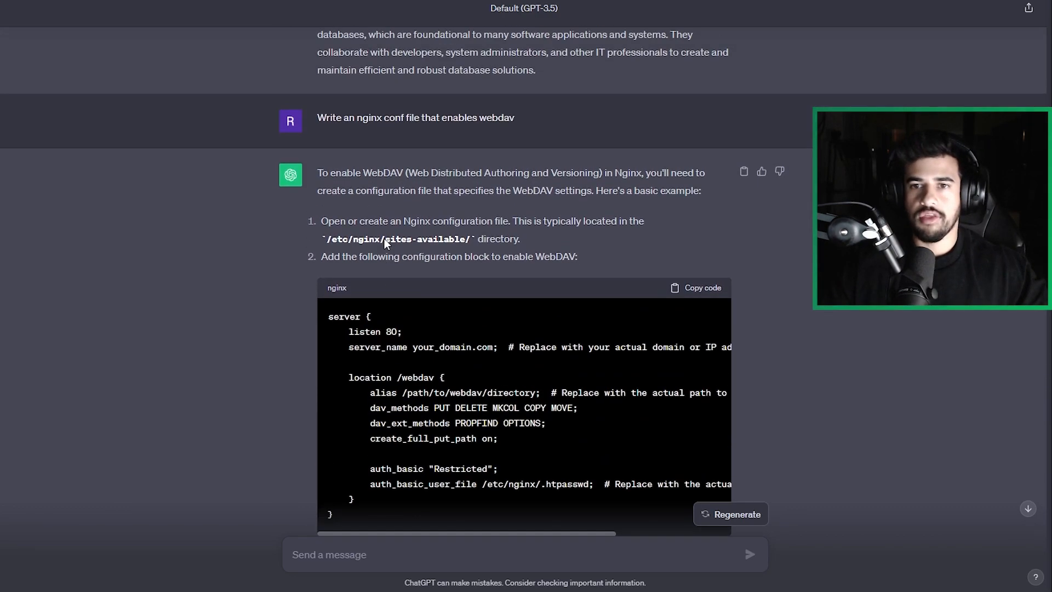
{"action": "scroll", "scroll_direction": "down", "scroll_amount": 3}
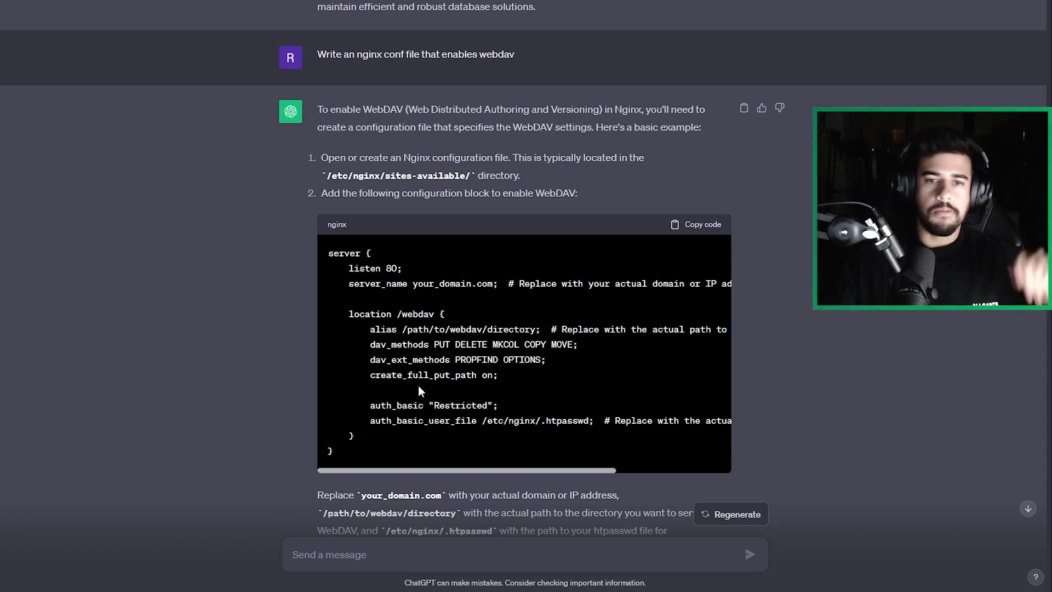
{"action": "scroll", "scroll_direction": "down", "scroll_amount": 3}
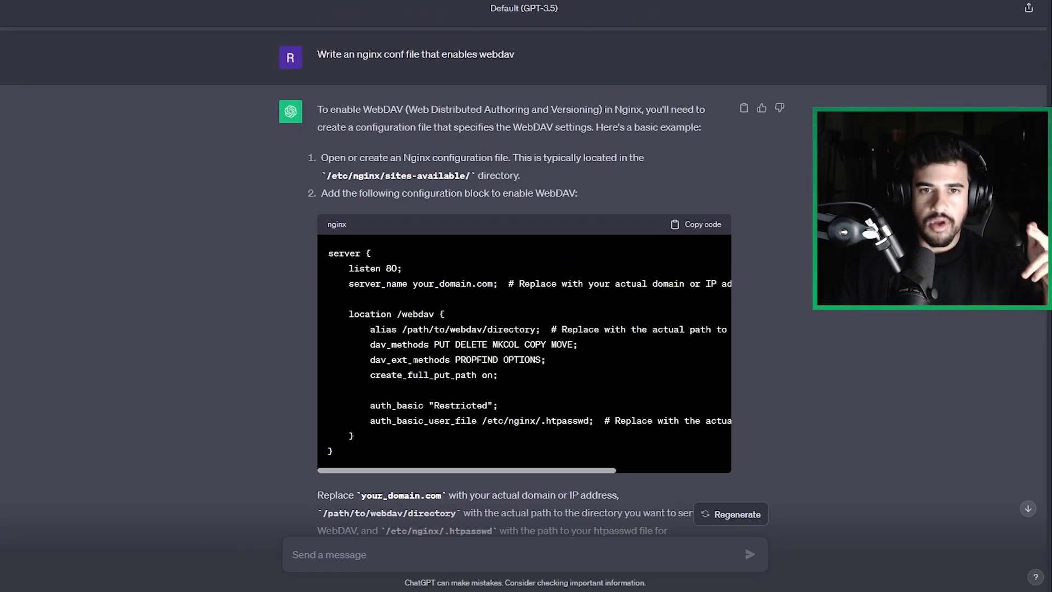
{"action": "scroll", "scroll_direction": "down", "scroll_amount": 3}
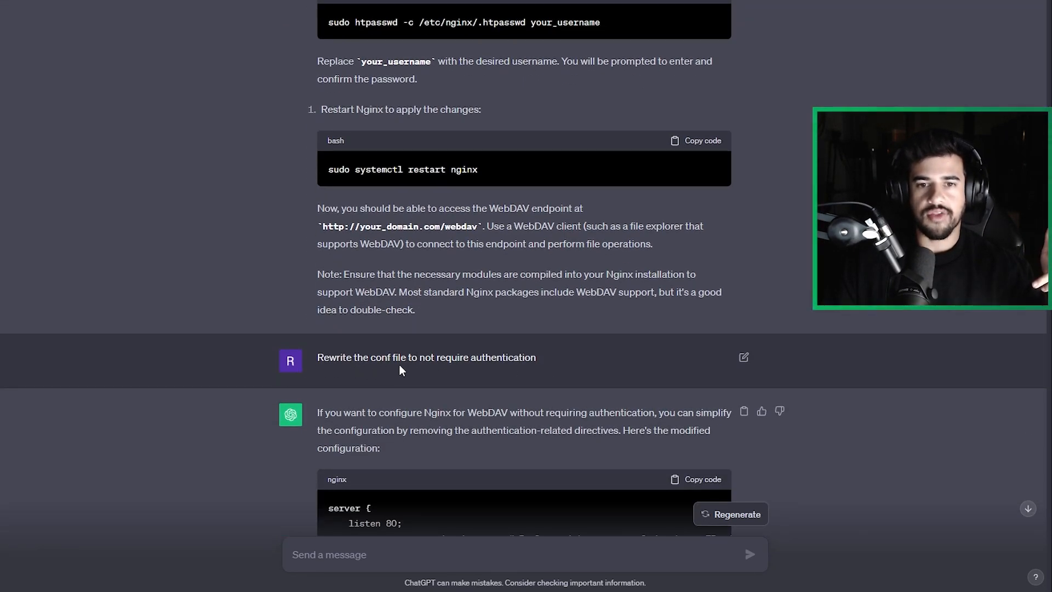
{"action": "mouse_move", "coordinate": [491, 376]}
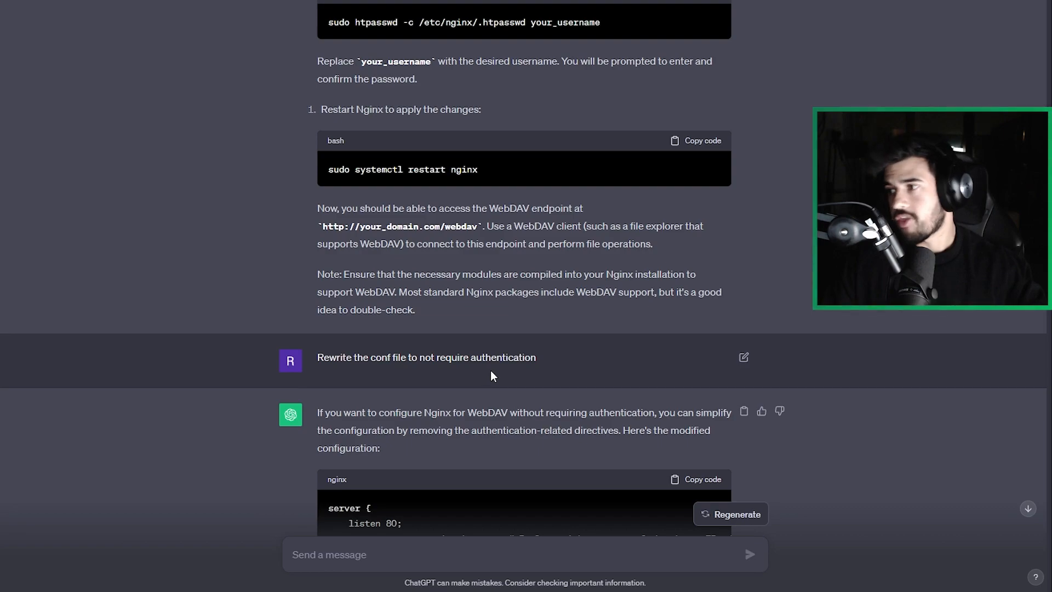
- Scroll past the no-authentication config to the 'How can I force nginx to use this conf file?' answer
{"action": "scroll", "scroll_direction": "down", "scroll_amount": 3}
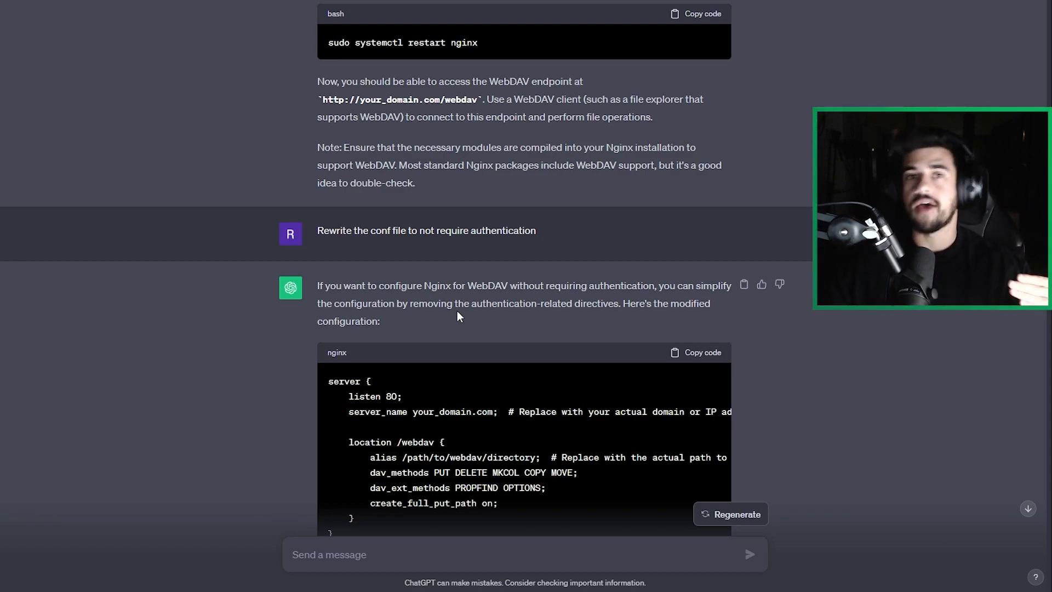
{"action": "mouse_move", "coordinate": [379, 316]}
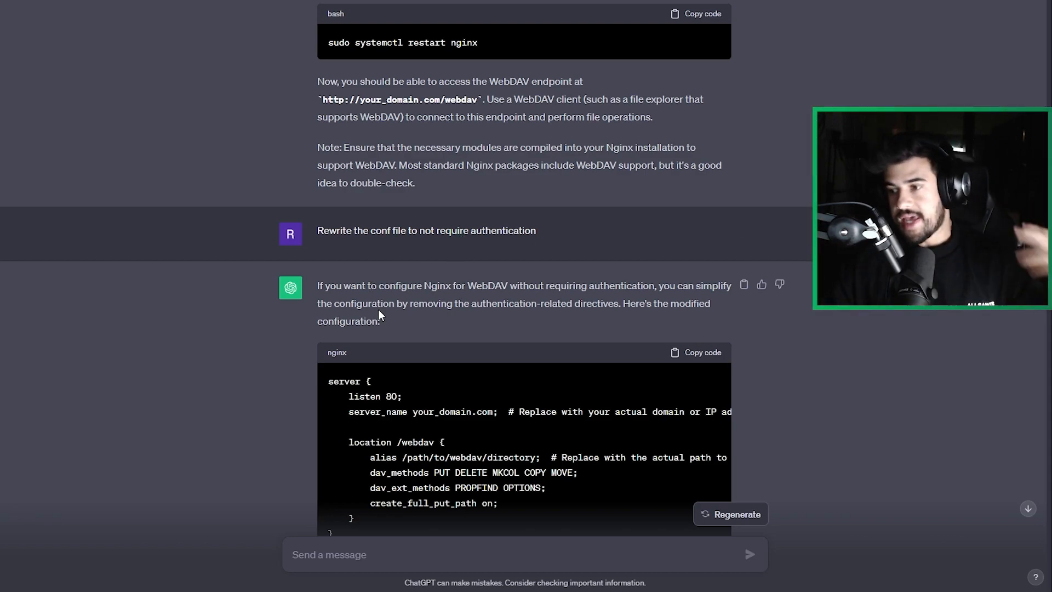
{"action": "scroll", "scroll_direction": "down", "scroll_amount": 3}
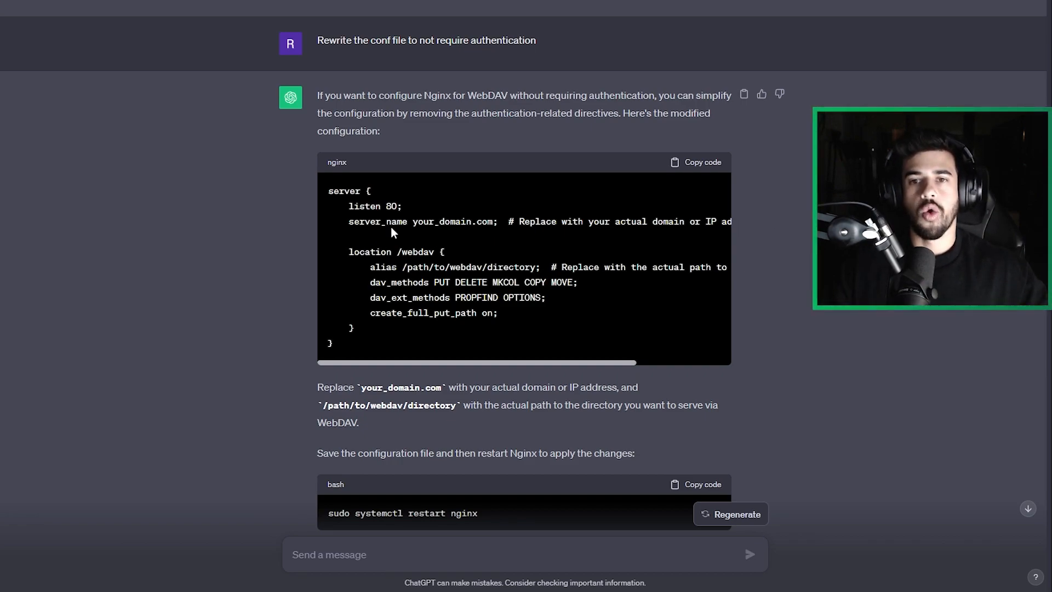
{"action": "scroll", "scroll_direction": "down", "scroll_amount": 3}
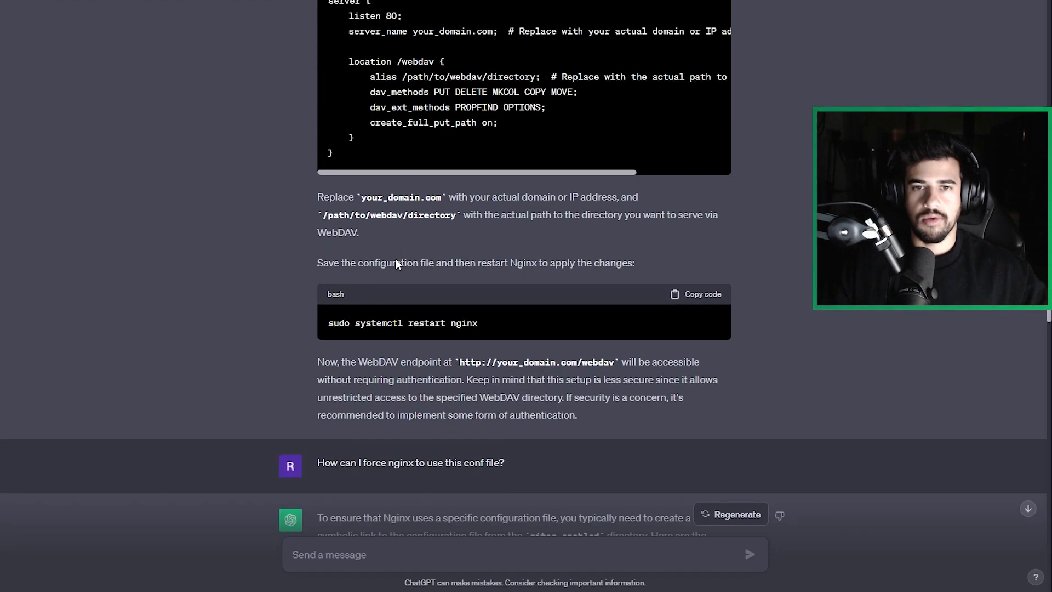
{"action": "scroll", "scroll_direction": "down", "scroll_amount": 3}
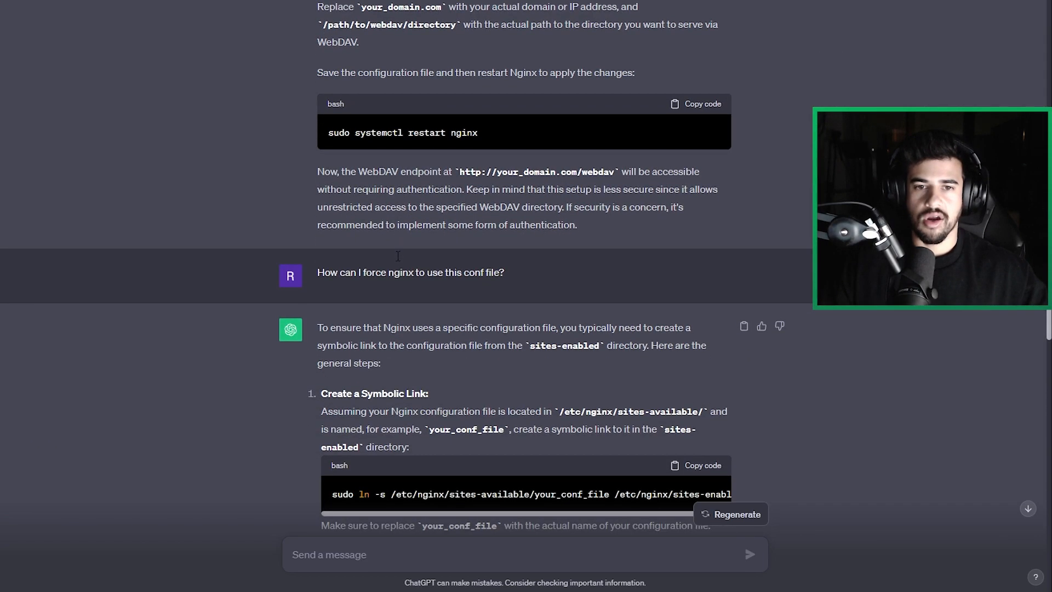
- Scroll through the sites-enabled symlink steps to the 'use this conf file using the nginx command' reply
{"action": "scroll", "scroll_direction": "down", "scroll_amount": 3}
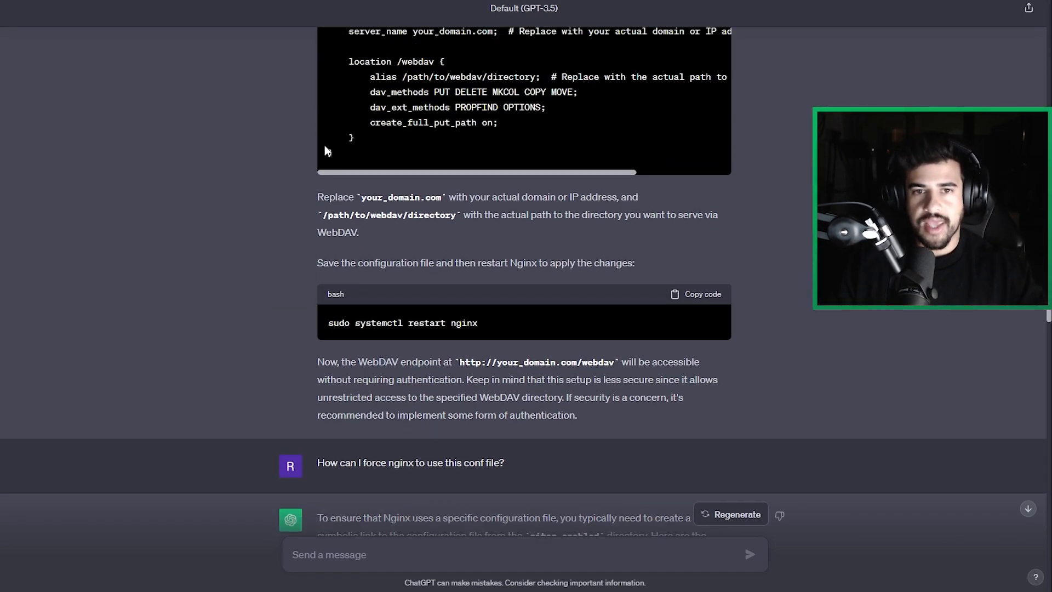
{"action": "scroll", "scroll_direction": "down", "scroll_amount": 3}
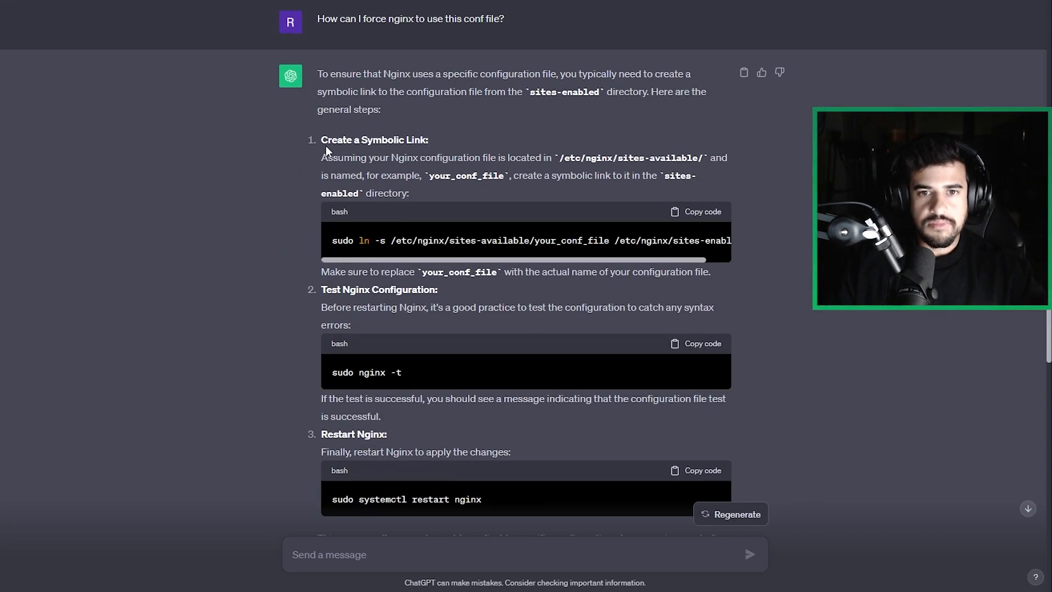
{"action": "scroll", "scroll_direction": "down", "scroll_amount": 3}
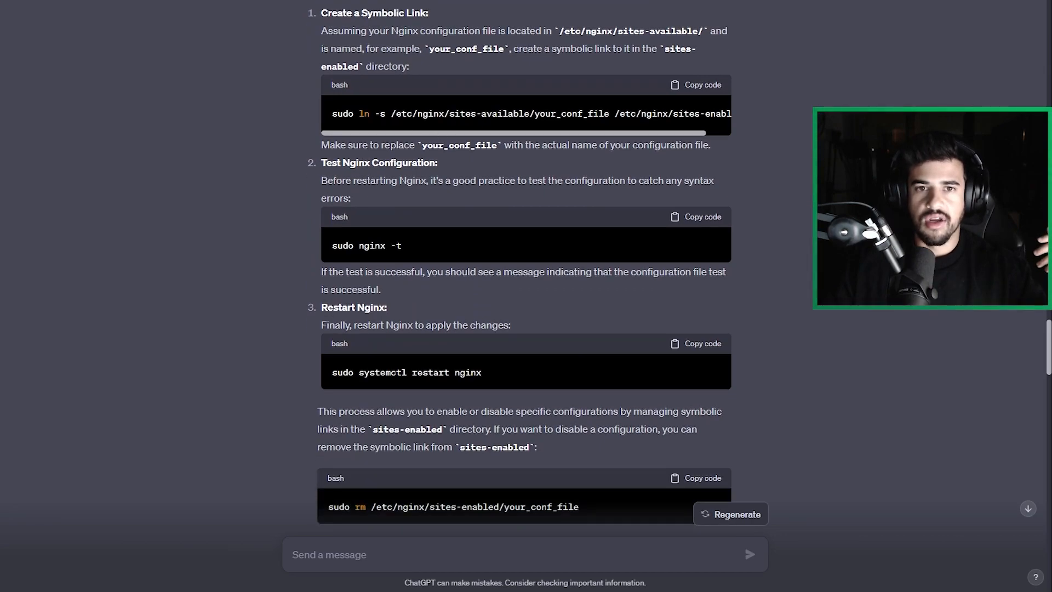
{"action": "scroll", "scroll_direction": "down", "scroll_amount": 3}
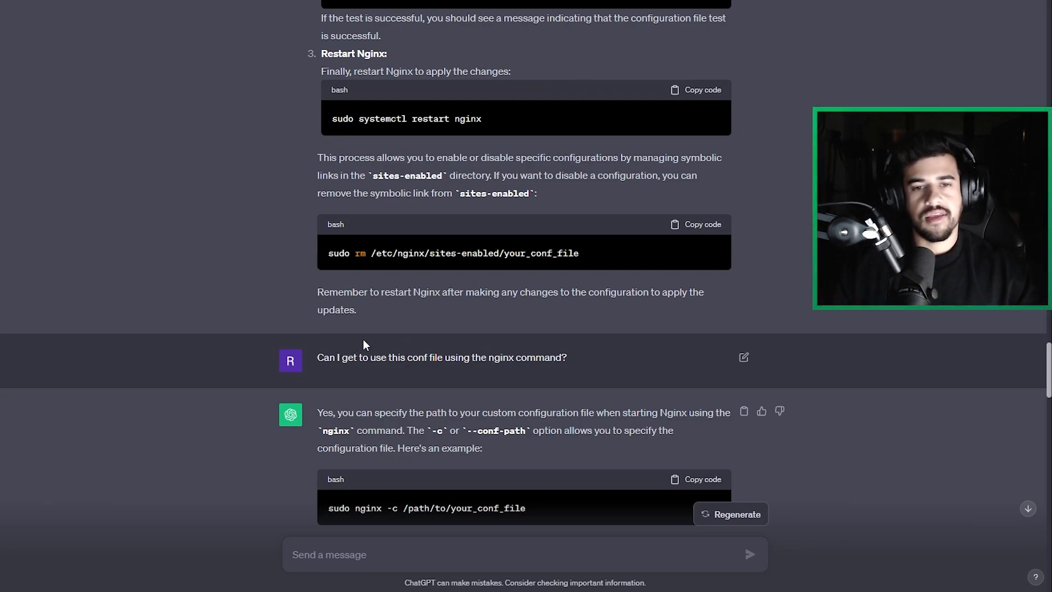
{"action": "mouse_move", "coordinate": [523, 388]}
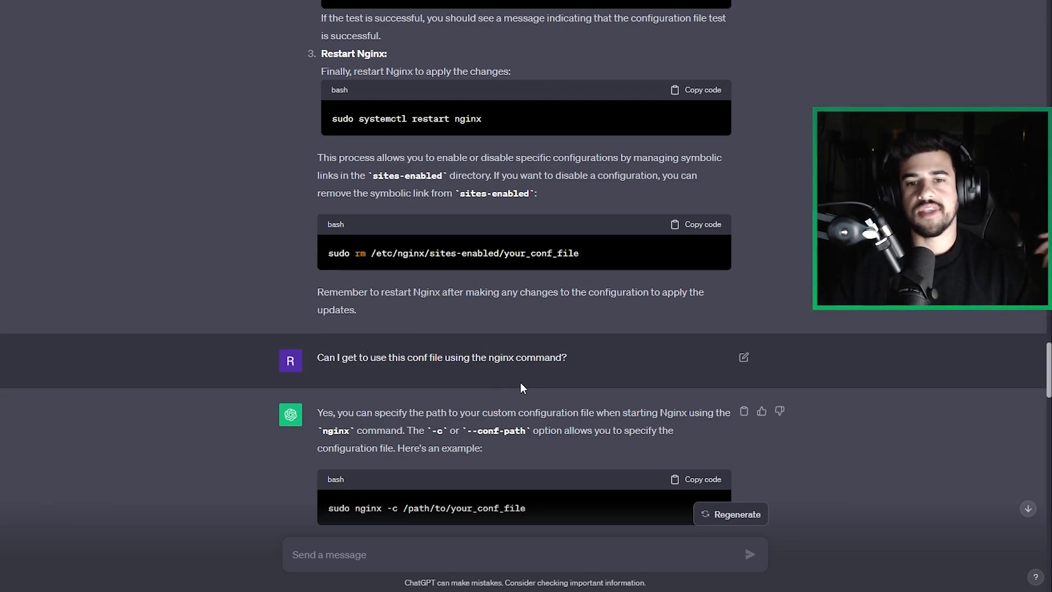
- Scroll past the nginx -c answer through the Python subdirectory enumeration script
{"action": "scroll", "scroll_direction": "down", "scroll_amount": 3}
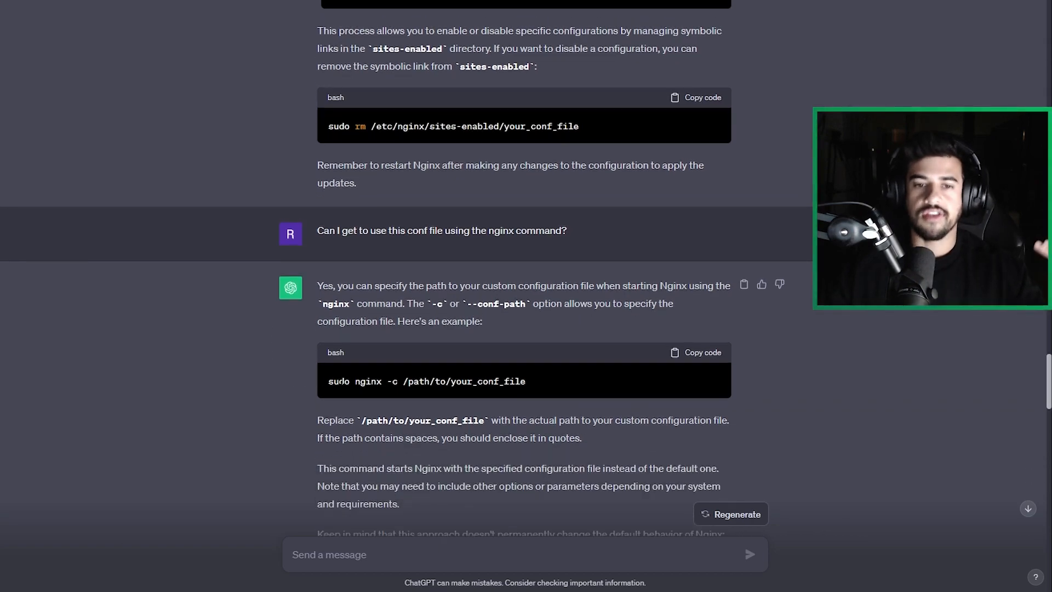
{"action": "mouse_move", "coordinate": [417, 408]}
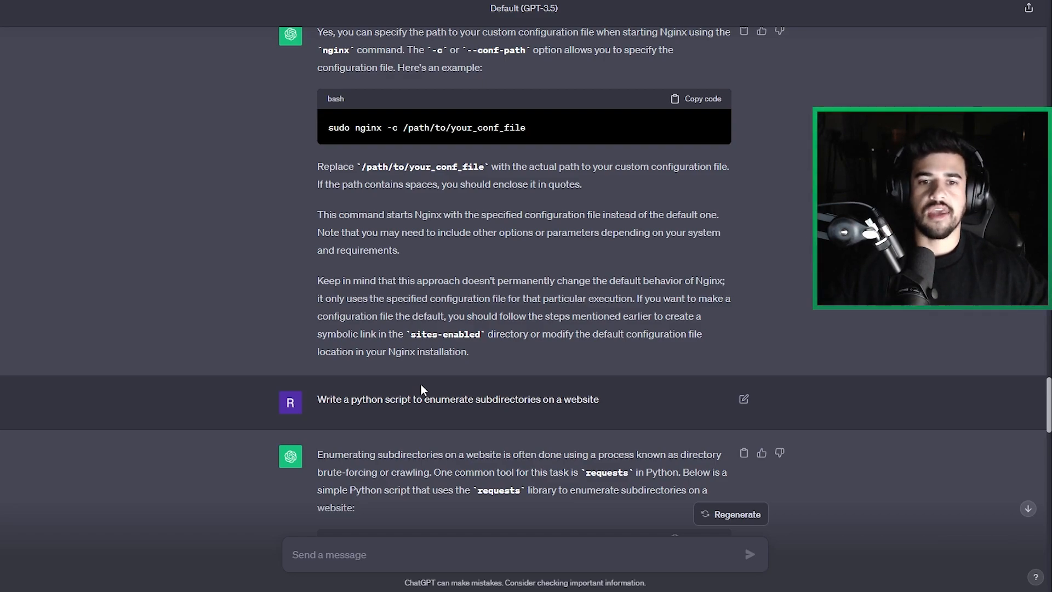
{"action": "mouse_move", "coordinate": [325, 385]}
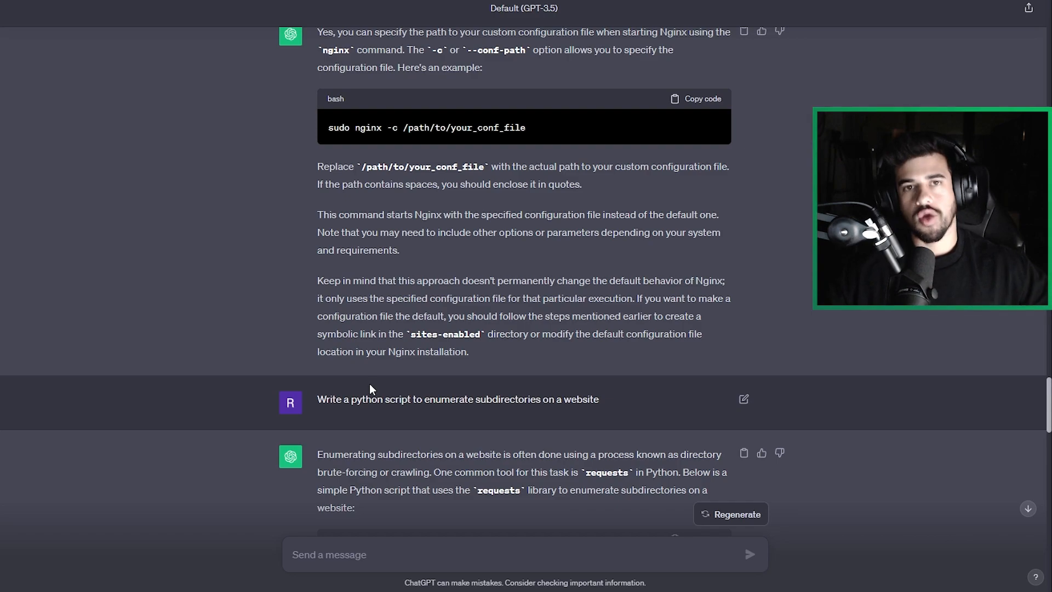
{"action": "scroll", "scroll_direction": "down", "scroll_amount": 3}
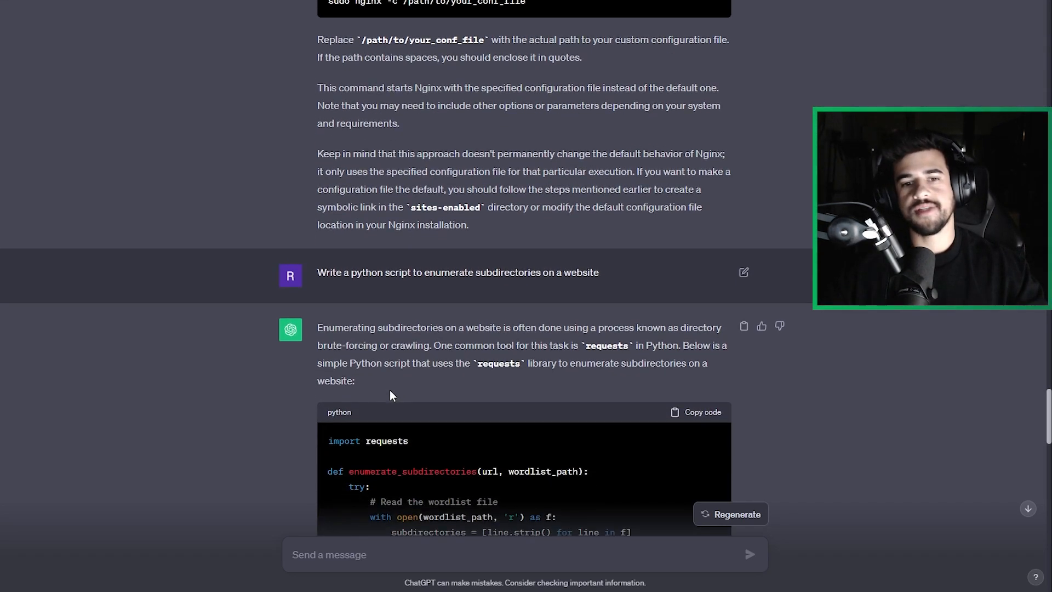
{"action": "scroll", "scroll_direction": "down", "scroll_amount": 3}
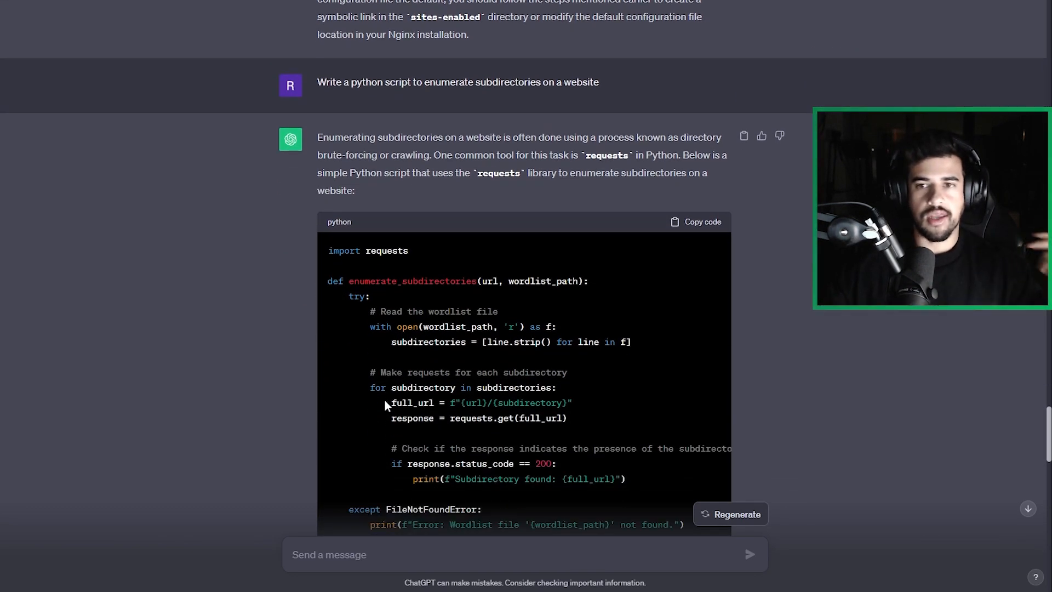
{"action": "scroll", "scroll_direction": "down", "scroll_amount": 3}
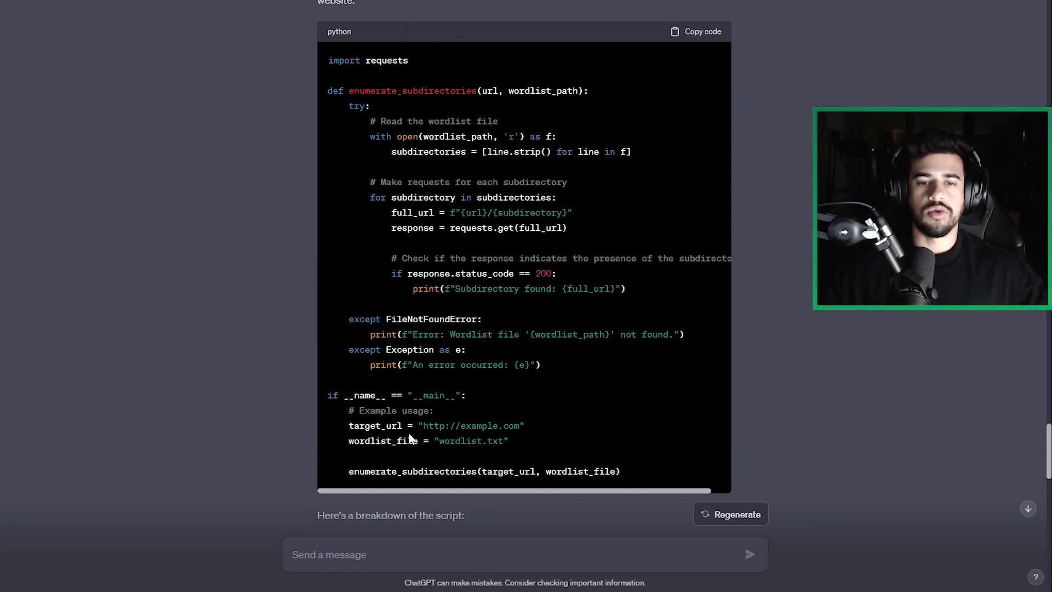
- Select the example target URL in the script, then select the user prompt text
{"action": "left_click_drag", "start_coordinate": [423, 425], "coordinate": [516, 425]}
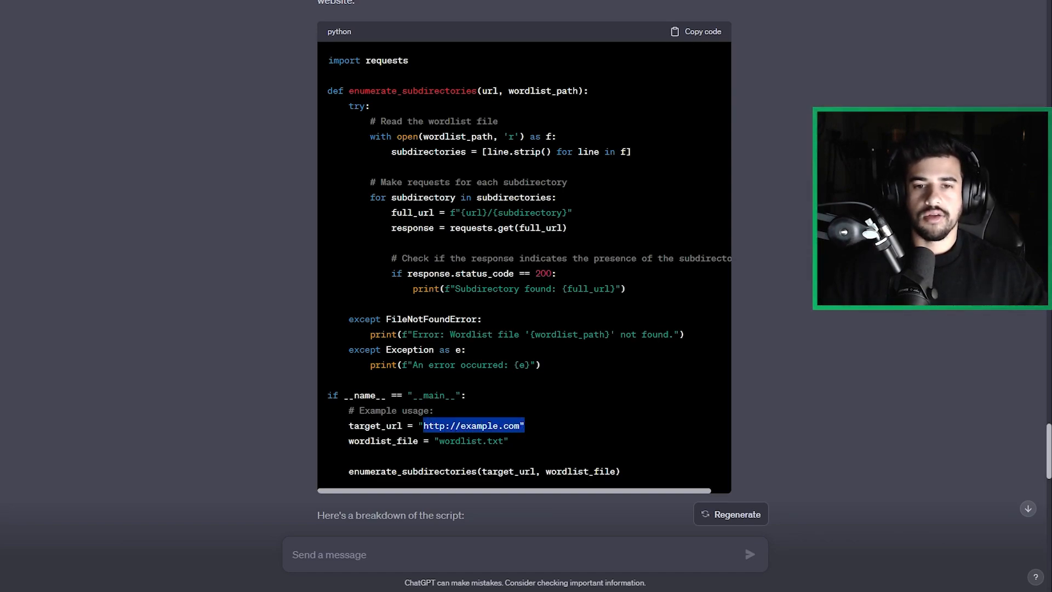
{"action": "double_click", "coordinate": [471, 440]}
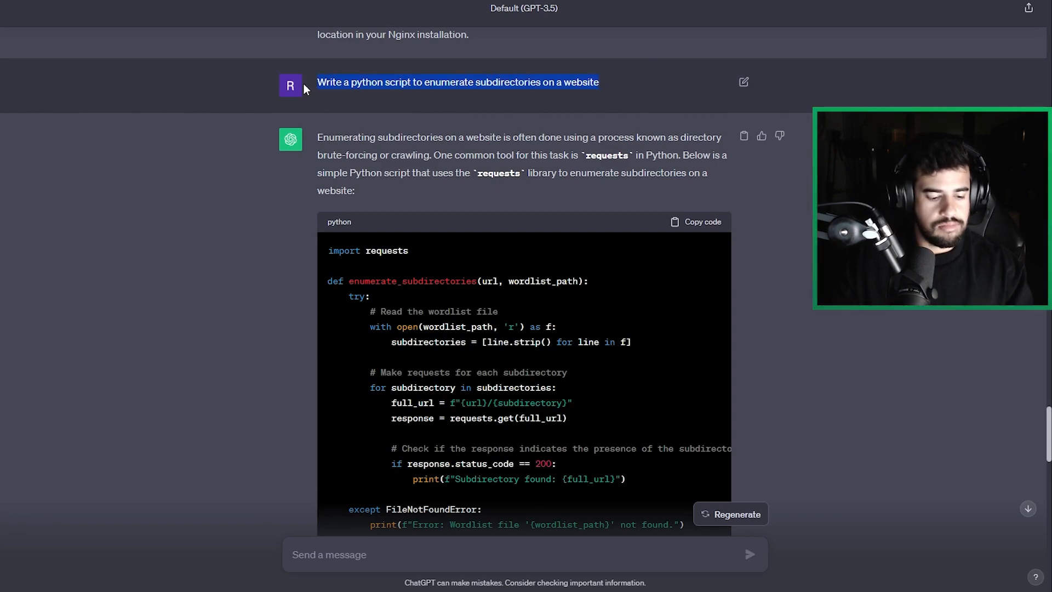
- Search Google for the shortened subdirectory-enumeration prompt and open the Stack Overflow result
{"action": "left_click", "coordinate": [201, 9]}
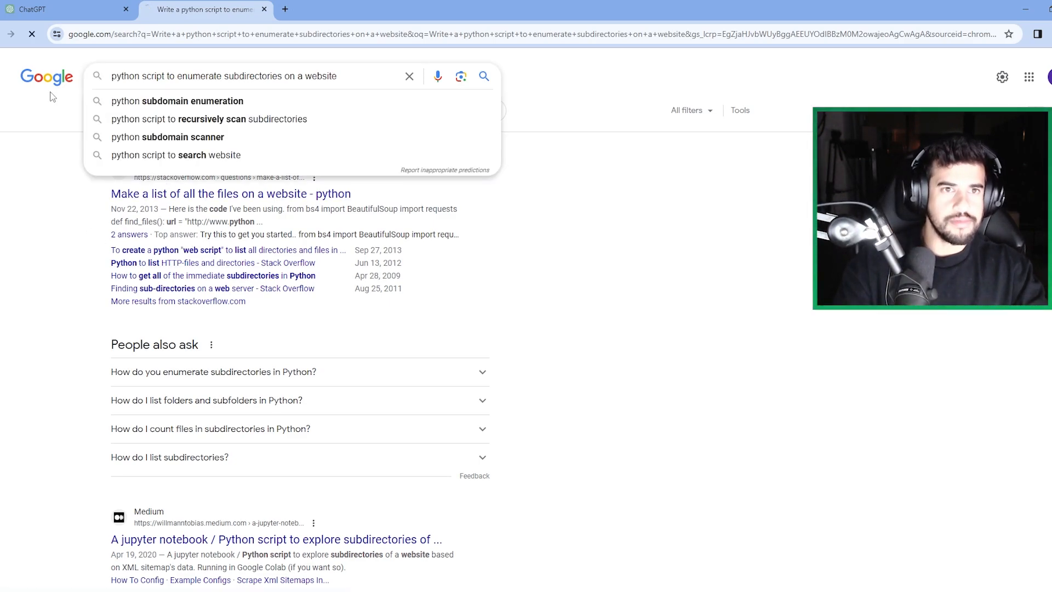
{"action": "key", "text": "Enter"}
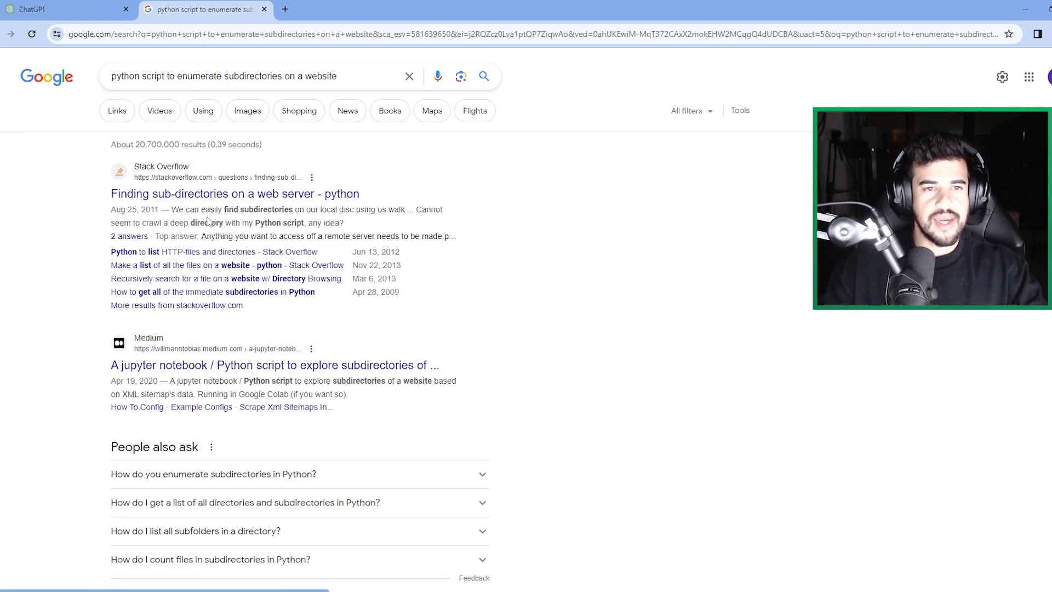
{"action": "left_click", "coordinate": [235, 194]}
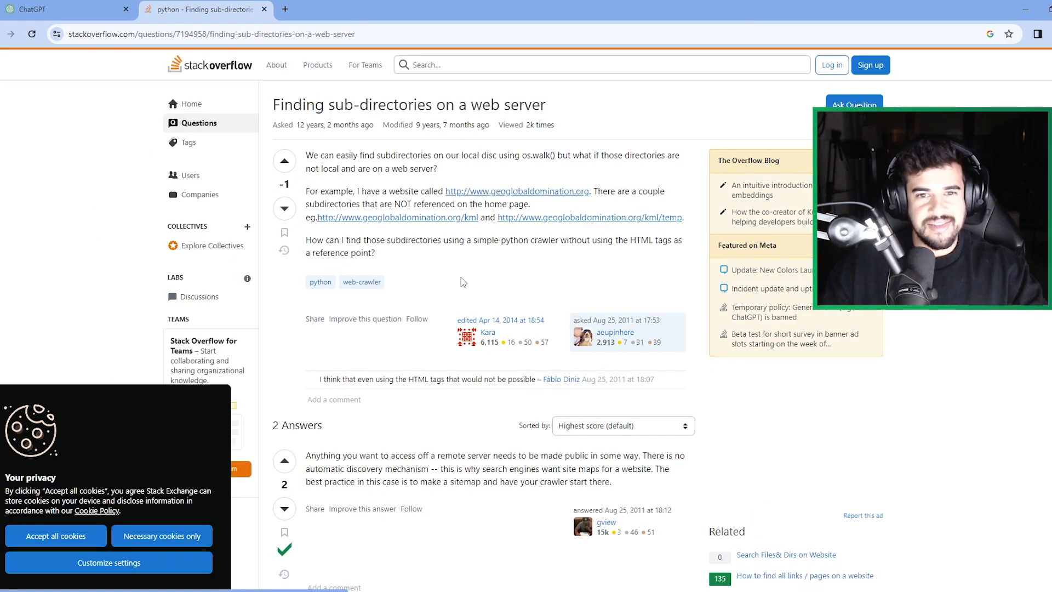
- Scroll the results and open the Real Python article on listing directory files
{"action": "scroll", "scroll_direction": "down", "scroll_amount": 3}
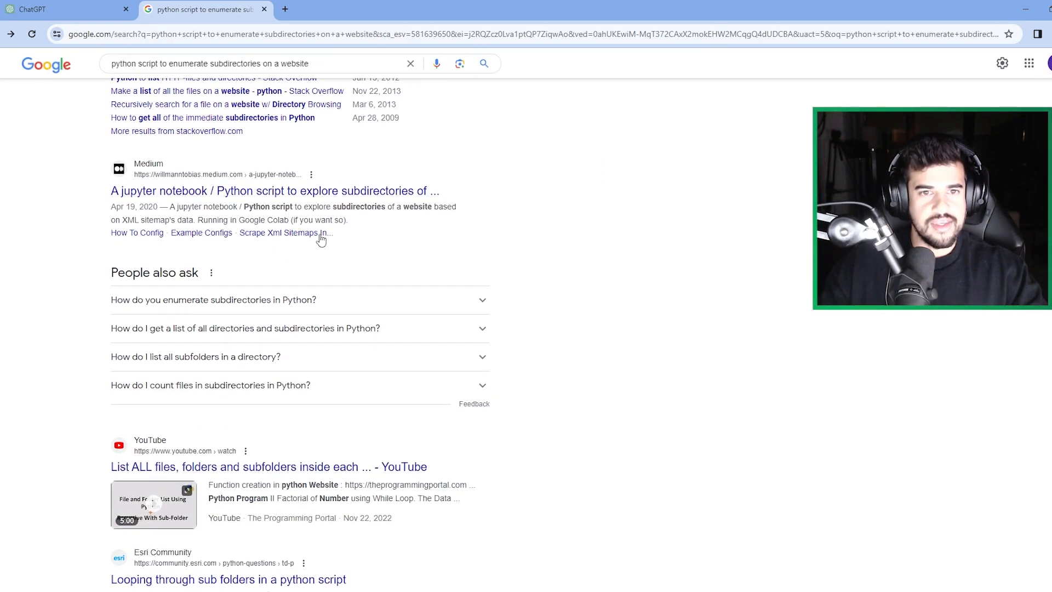
{"action": "scroll", "scroll_direction": "down", "scroll_amount": 3}
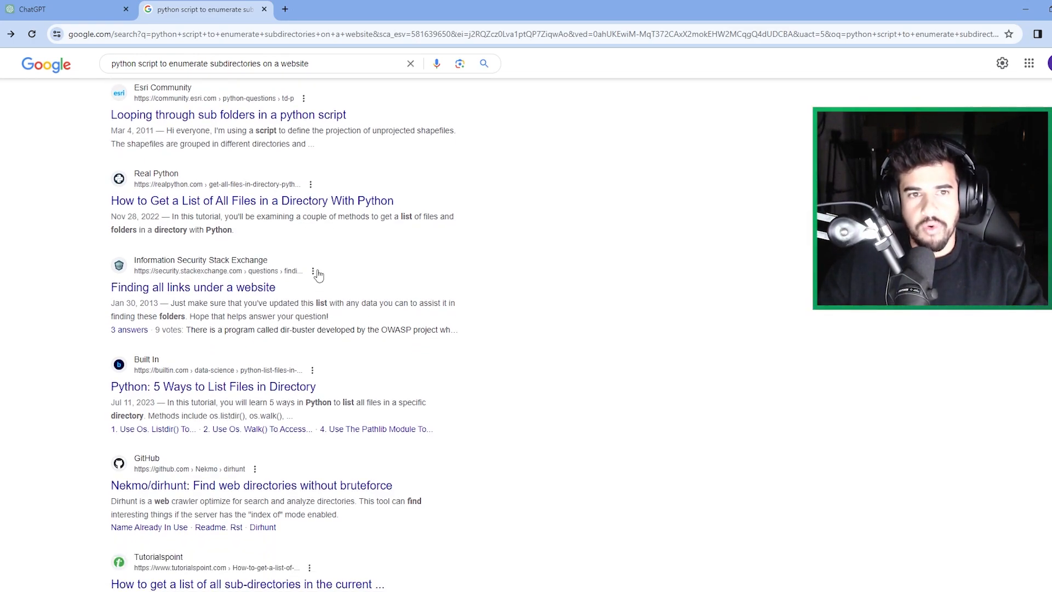
{"action": "left_click", "coordinate": [253, 200]}
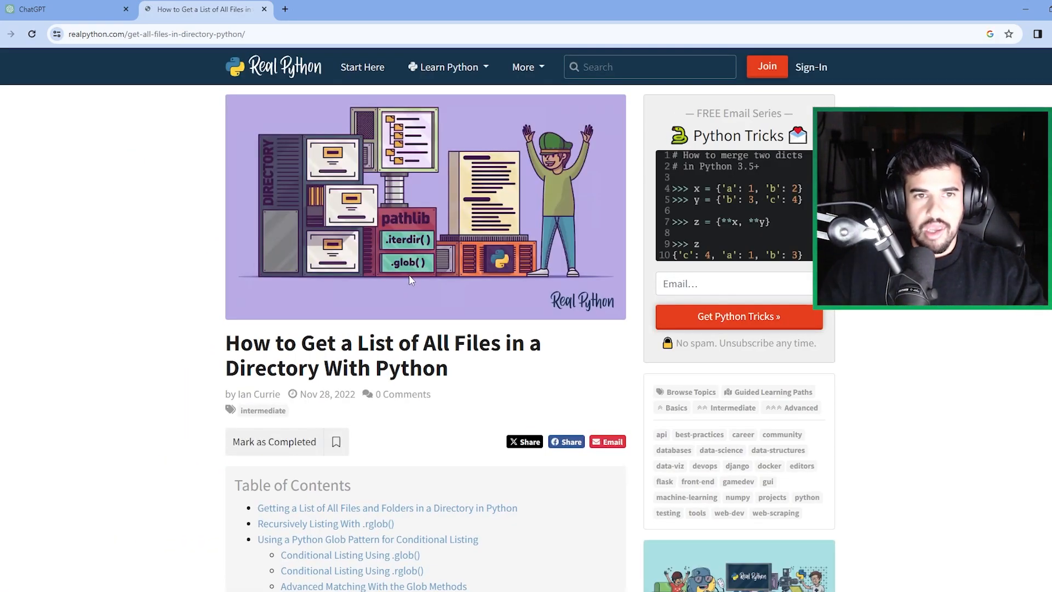
- Read through the Real Python iterdir and rglob sections, then return to the ChatGPT conversation
{"action": "scroll", "scroll_direction": "down", "scroll_amount": 3}
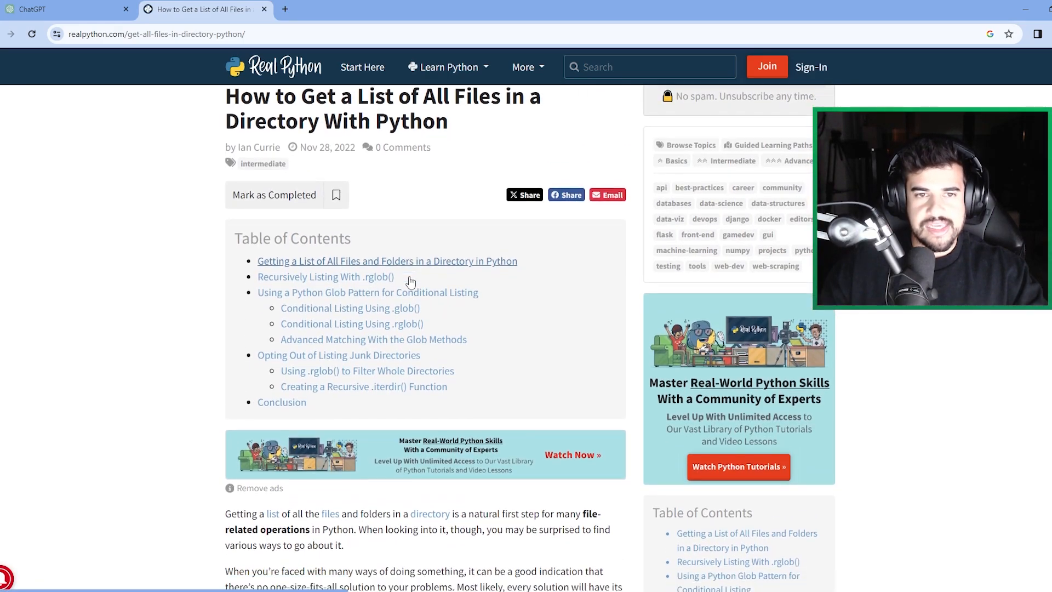
{"action": "scroll", "scroll_direction": "down", "scroll_amount": 3}
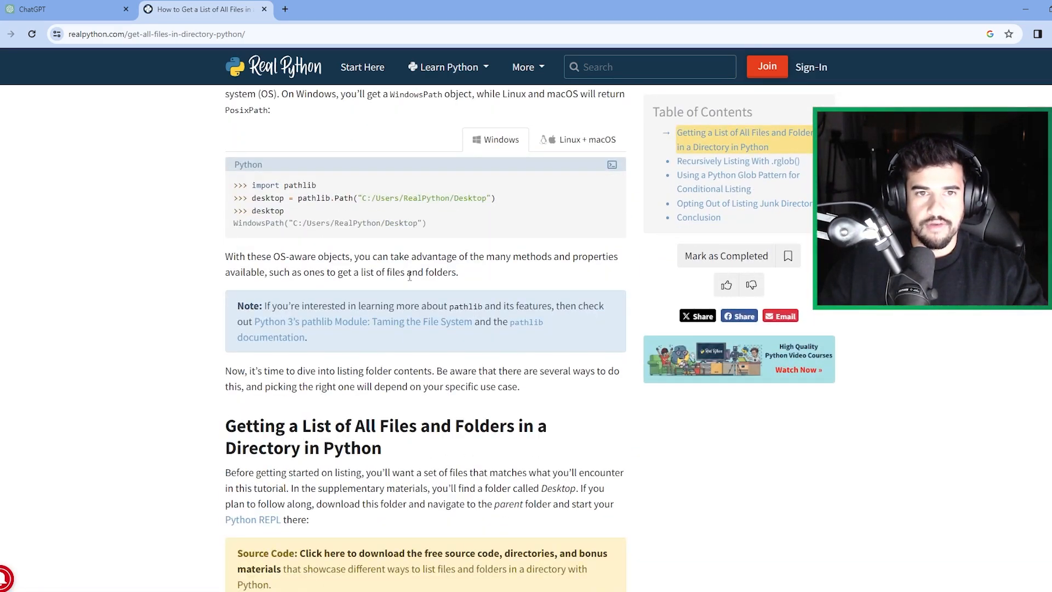
{"action": "scroll", "scroll_direction": "down", "scroll_amount": 3}
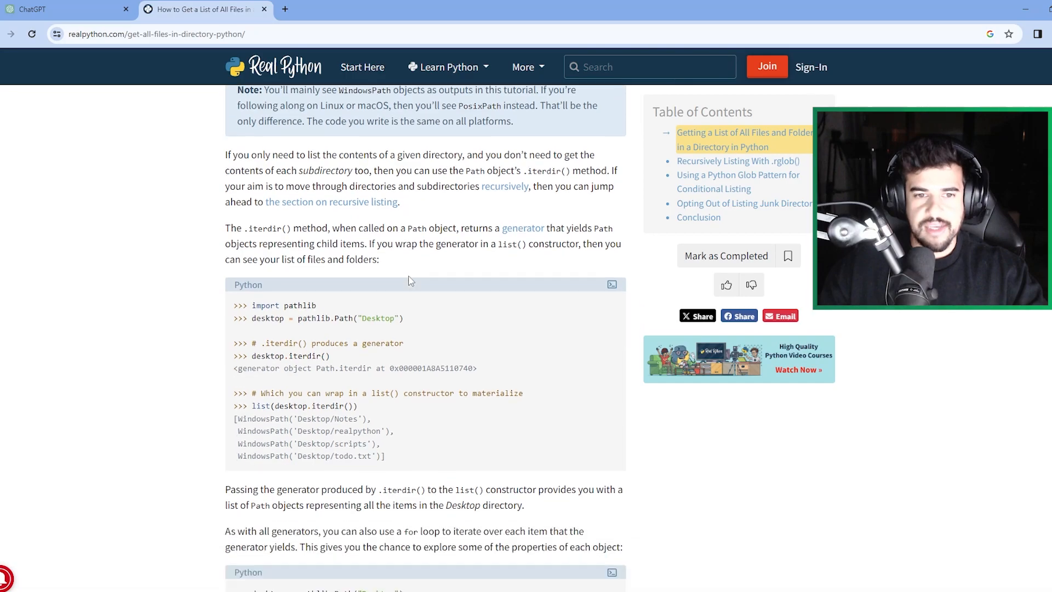
{"action": "scroll", "scroll_direction": "down", "scroll_amount": 3}
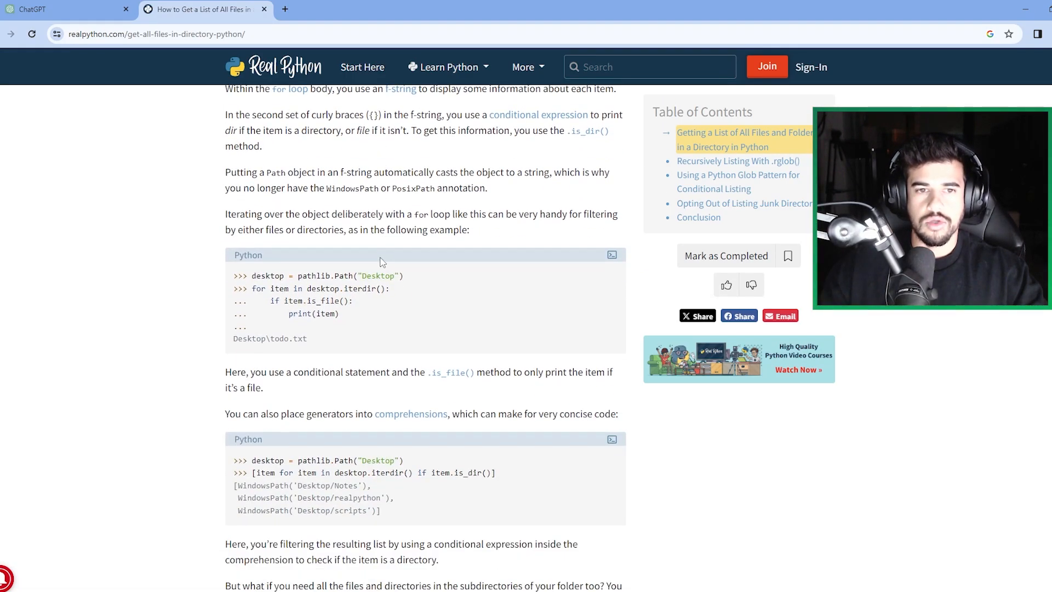
{"action": "scroll", "scroll_direction": "down", "scroll_amount": 3}
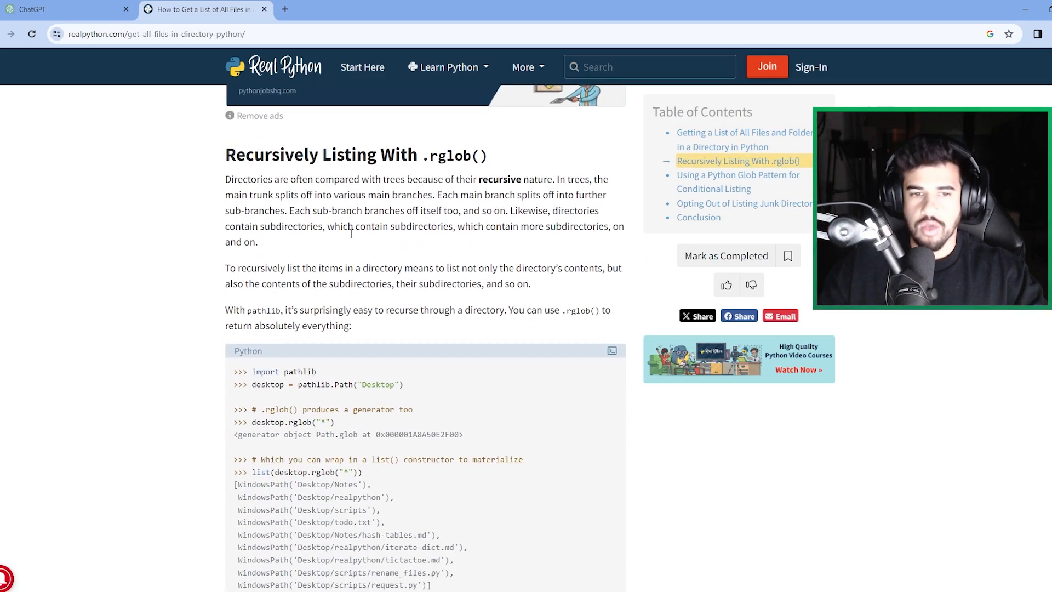
{"action": "left_click", "coordinate": [61, 9]}
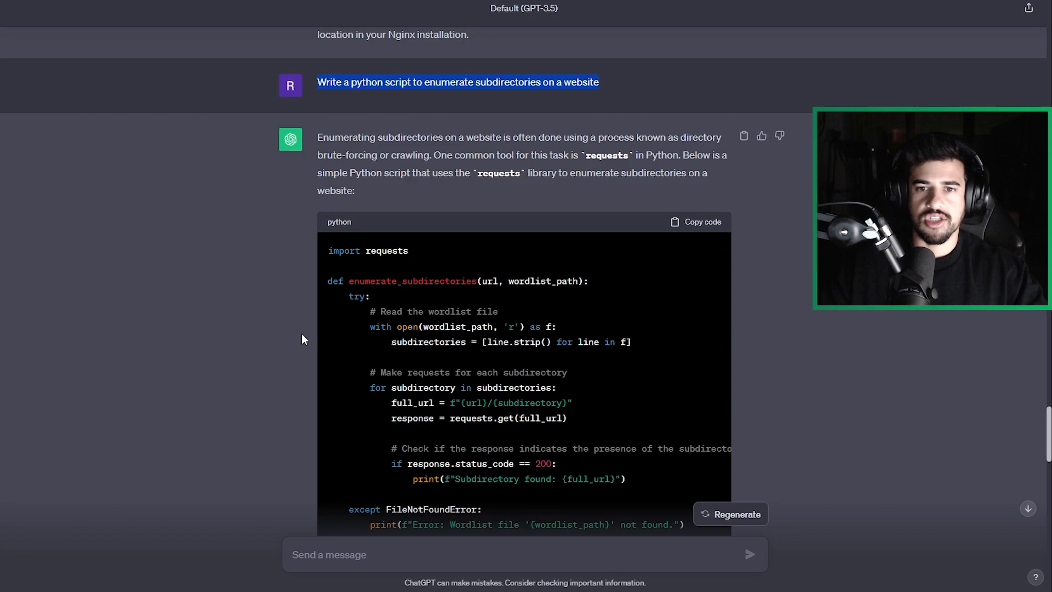
- Scroll through the script breakdown and legality notes back toward the nginx WebDAV config answer
{"action": "scroll", "scroll_direction": "down", "scroll_amount": 3}
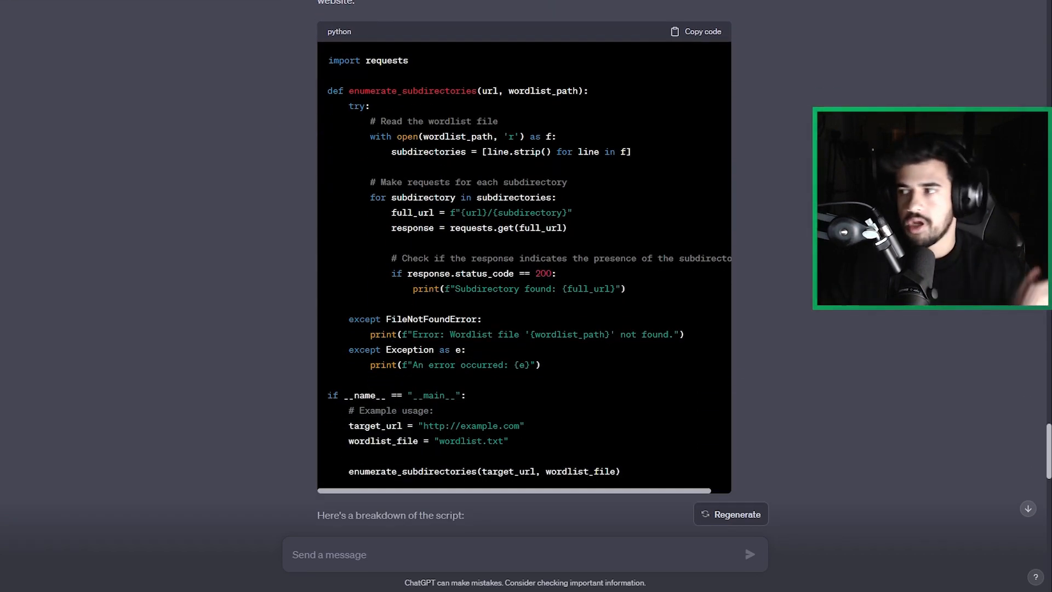
{"action": "scroll", "scroll_direction": "down", "scroll_amount": 3}
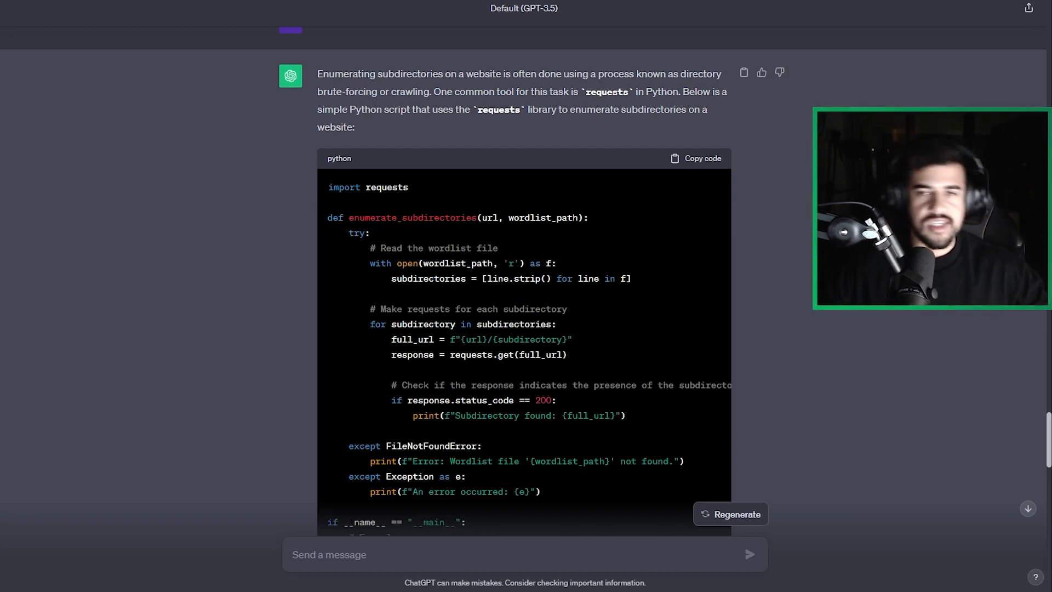
{"action": "scroll", "scroll_direction": "down", "scroll_amount": 3}
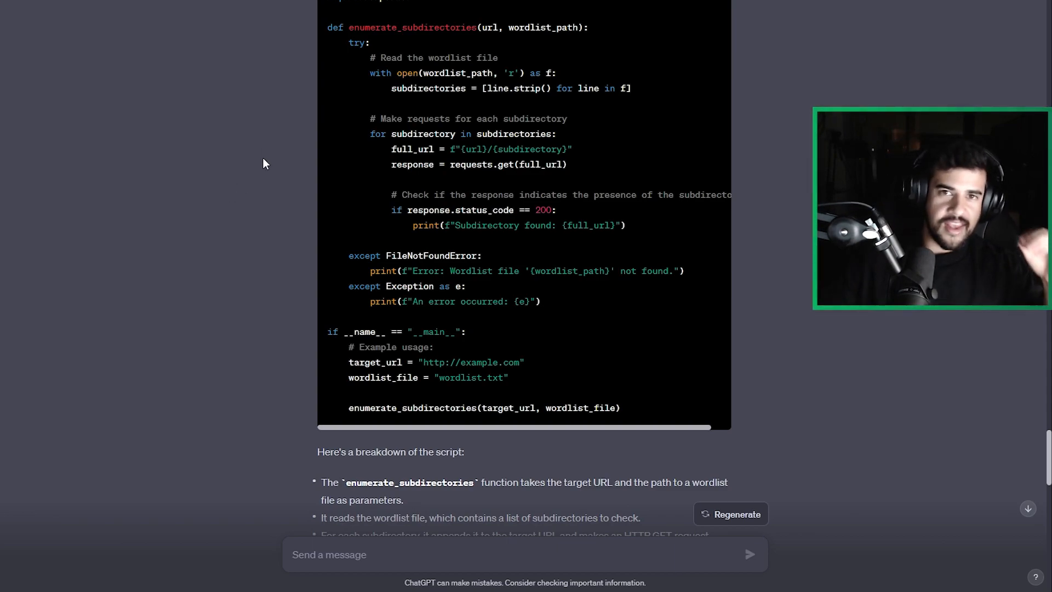
{"action": "scroll", "scroll_direction": "down", "scroll_amount": 3}
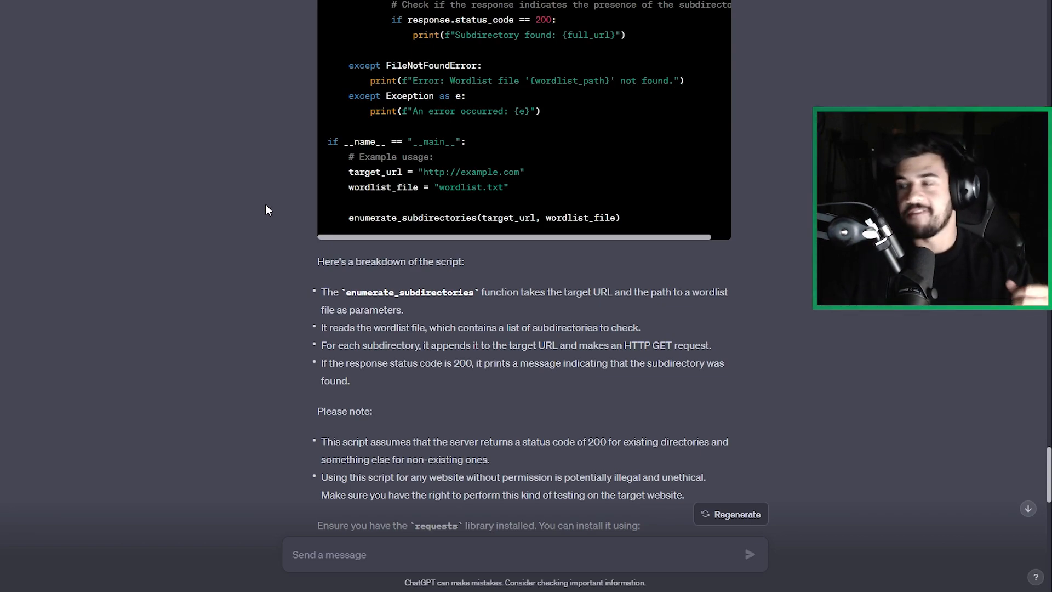
{"action": "scroll", "scroll_direction": "down", "scroll_amount": 3}
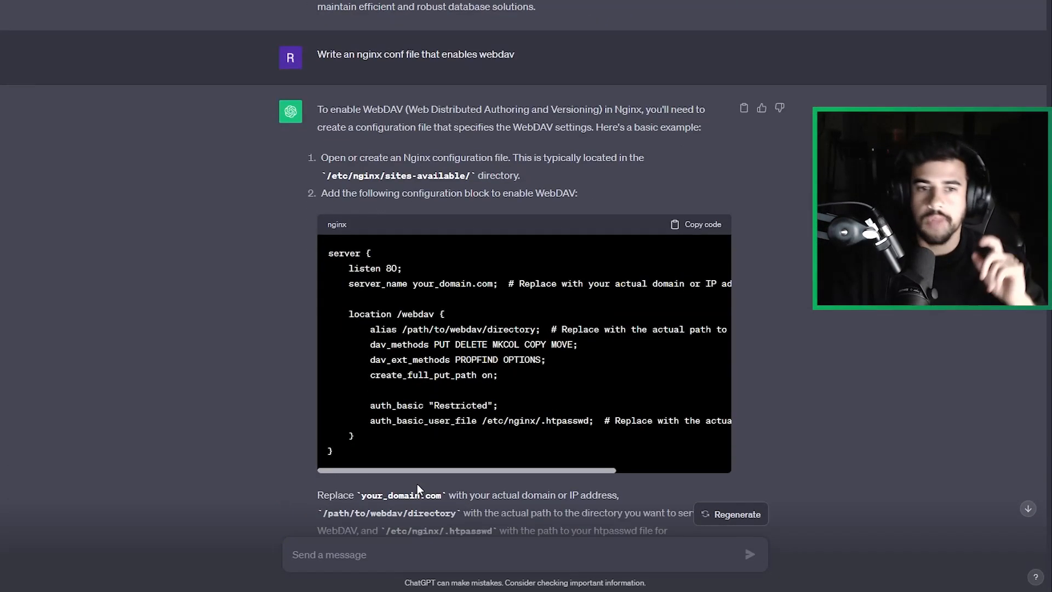
- Scroll to the explain-hashing-to-a-5-year-old answer and the CIA triad reply, selecting part of the text
{"action": "scroll", "scroll_direction": "down", "scroll_amount": 3}
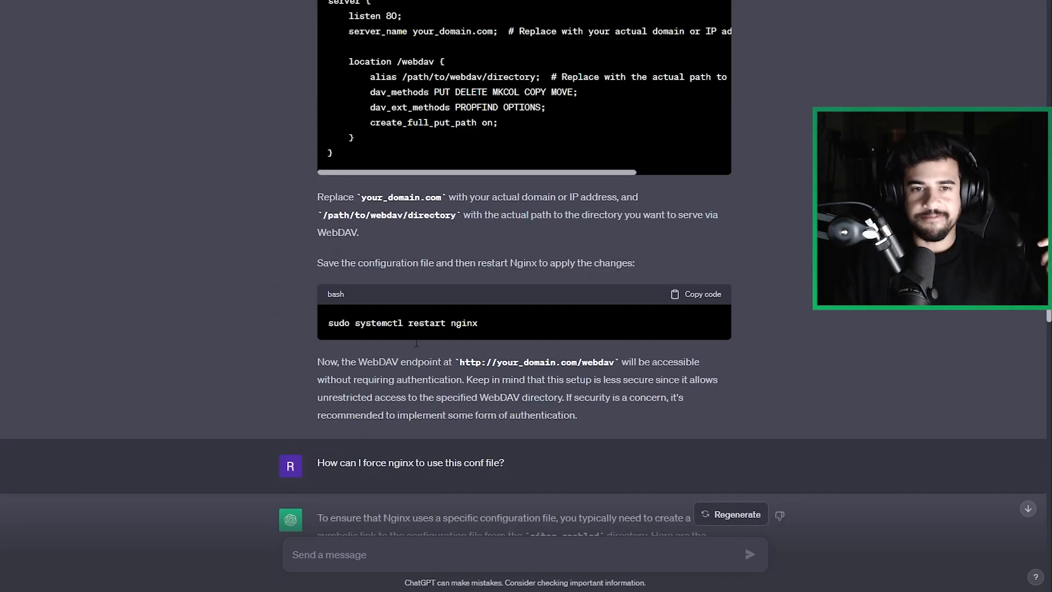
{"action": "scroll", "scroll_direction": "down", "scroll_amount": 3}
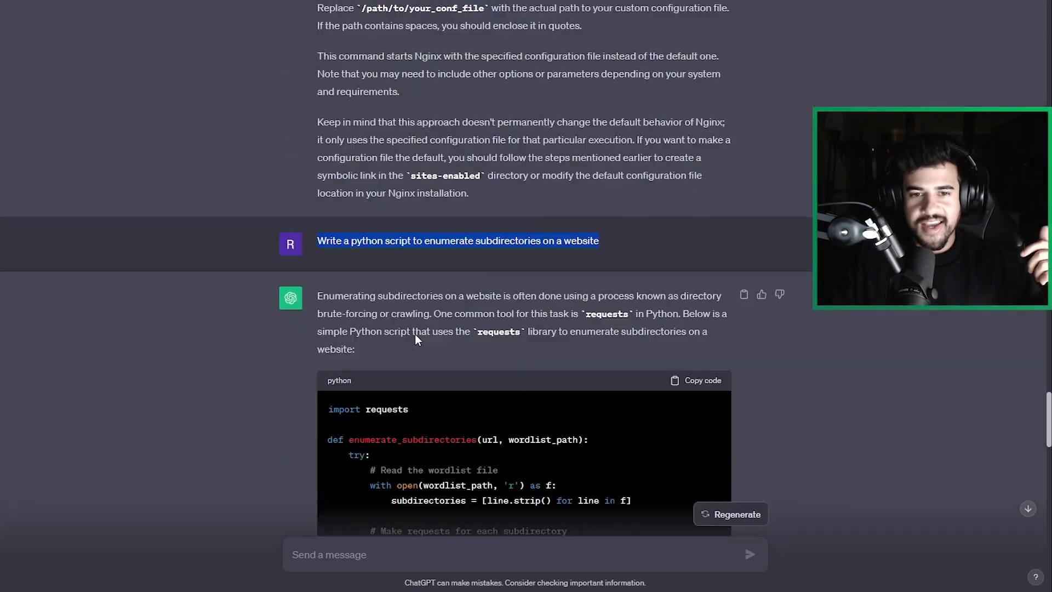
{"action": "scroll", "scroll_direction": "down", "scroll_amount": 3}
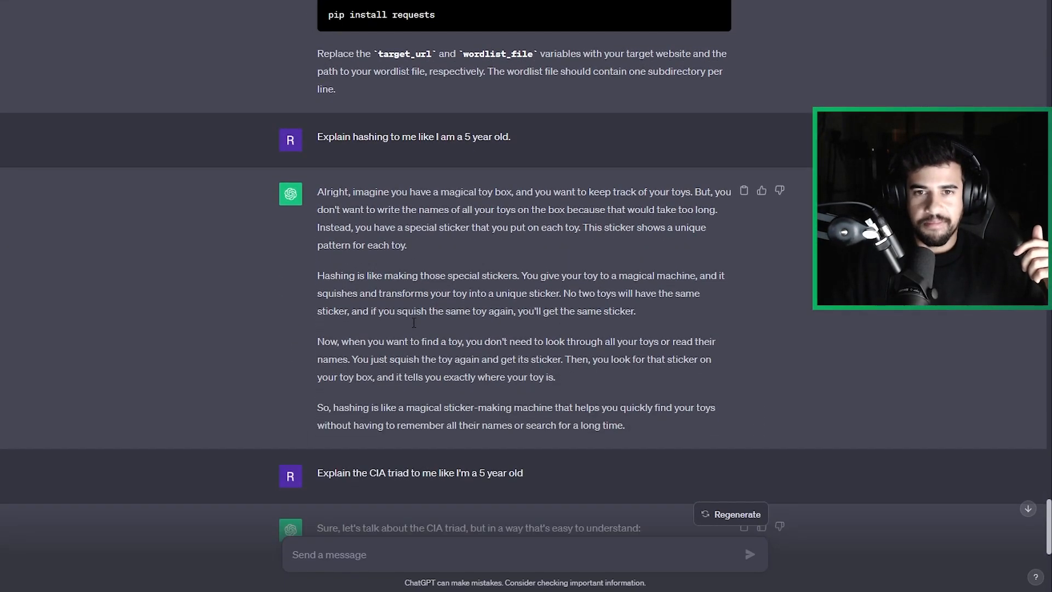
{"action": "left_click_drag", "start_coordinate": [318, 191], "coordinate": [466, 275]}
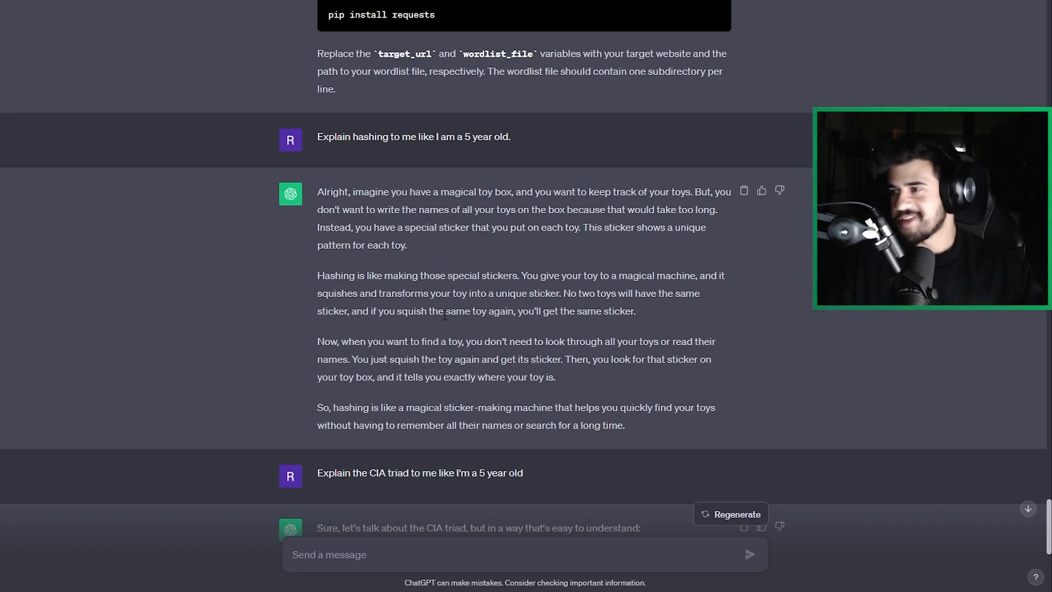
{"action": "scroll", "scroll_direction": "down", "scroll_amount": 3}
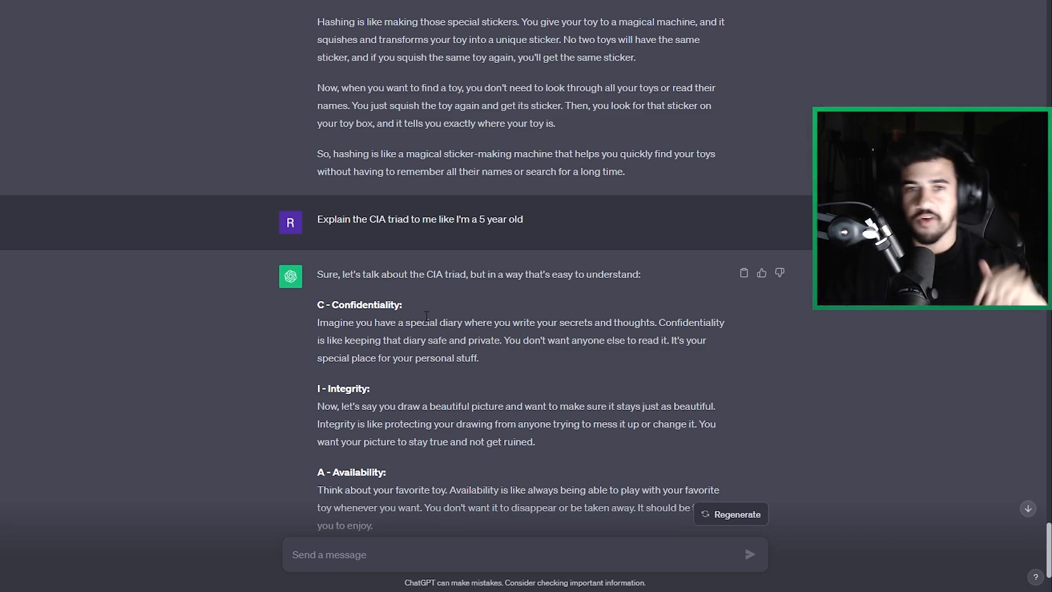
- Bring the explain-like-I'm-5 CIA triad answer into view and read its privacy, integrity and availability summary
{"action": "scroll", "scroll_direction": "down", "scroll_amount": 3}
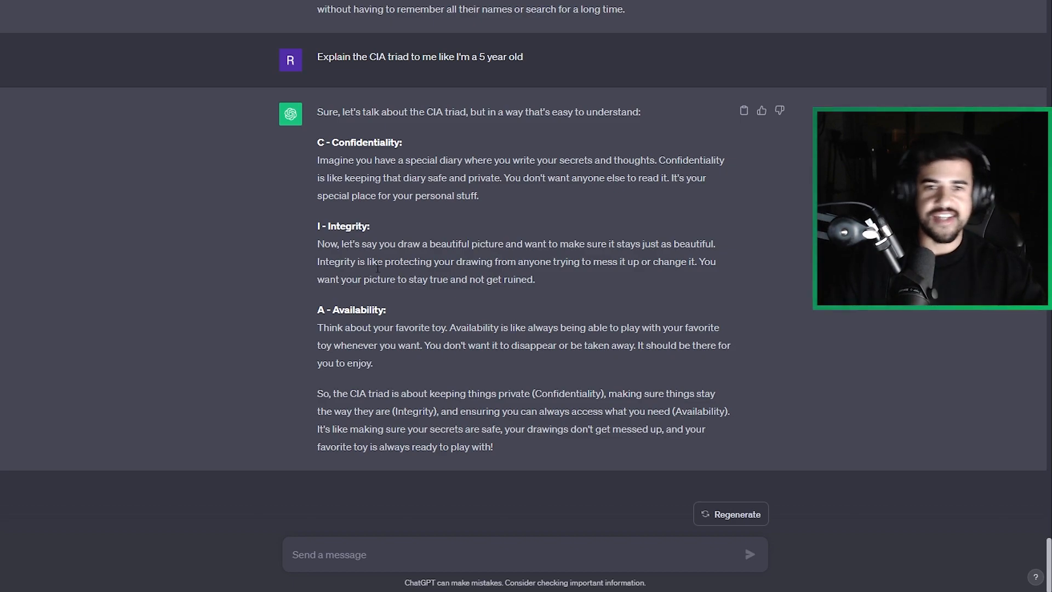
{"action": "mouse_move", "coordinate": [303, 184]}
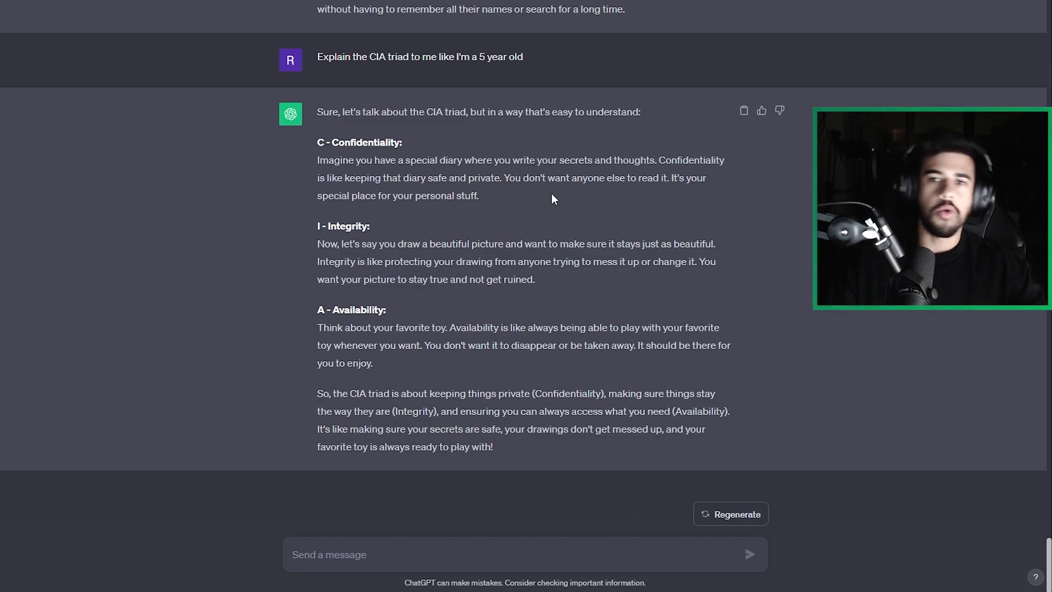
{"action": "mouse_move", "coordinate": [568, 217]}
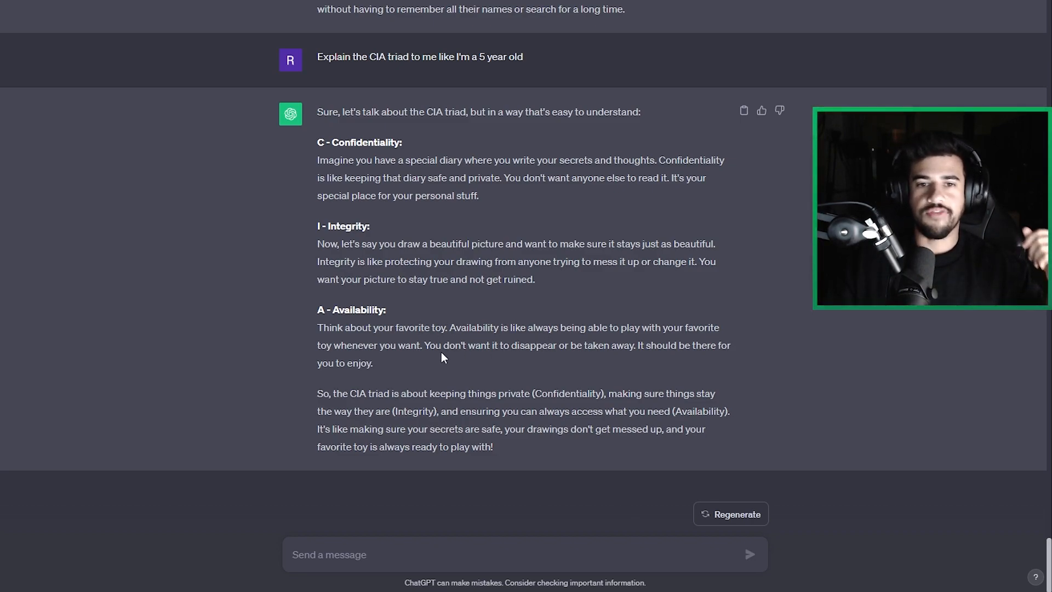
{"action": "mouse_move", "coordinate": [392, 368]}
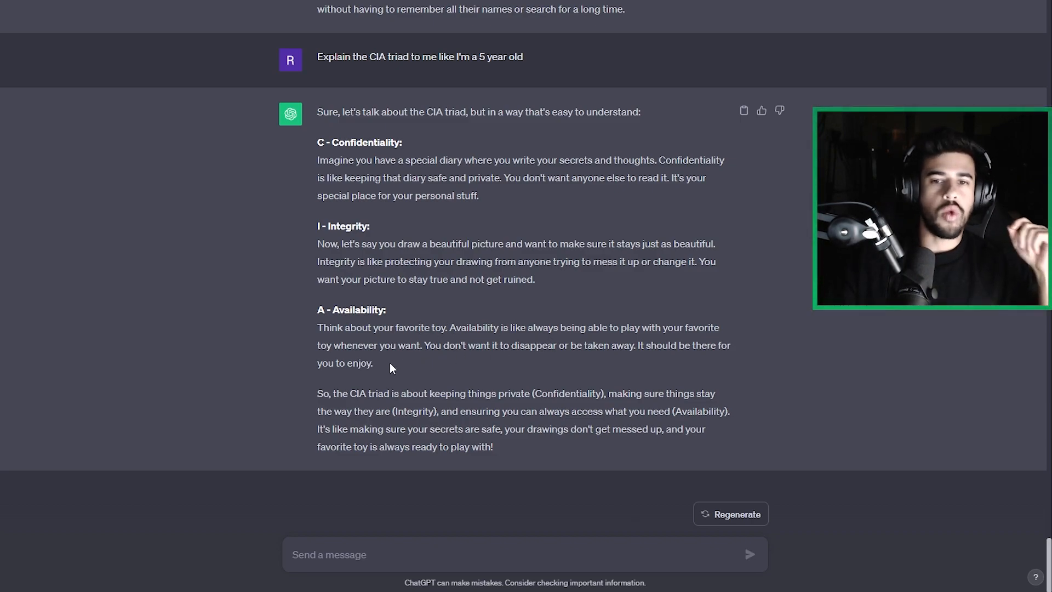